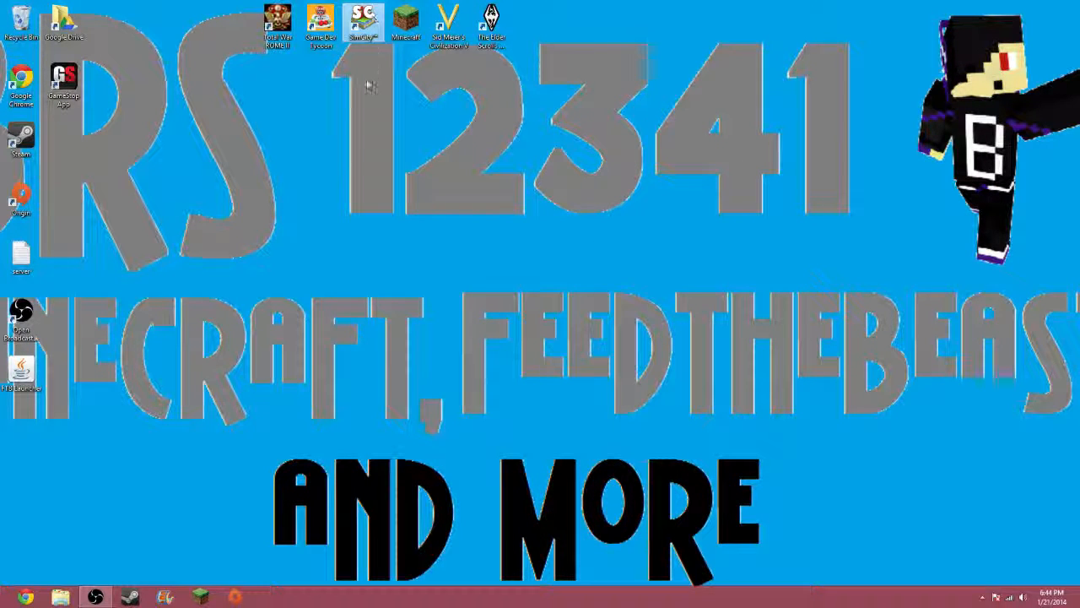
Move the SimCity shortcut aside and find the SimCity Part 4 video in the Recycle Bin's contents.
left_click_drag(363, 20, 363, 138)
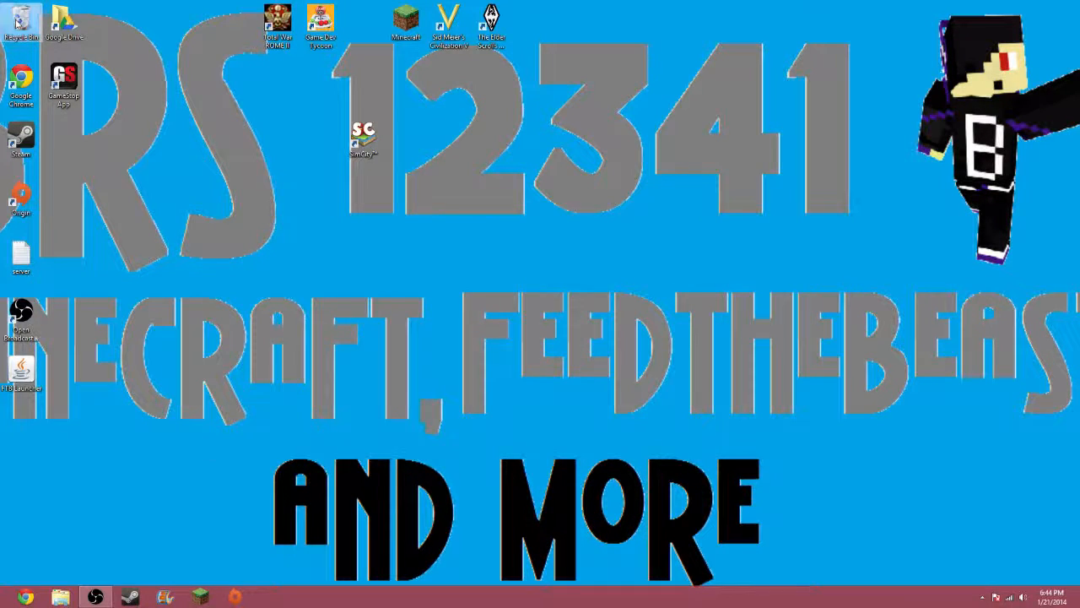
double_click(20, 20)
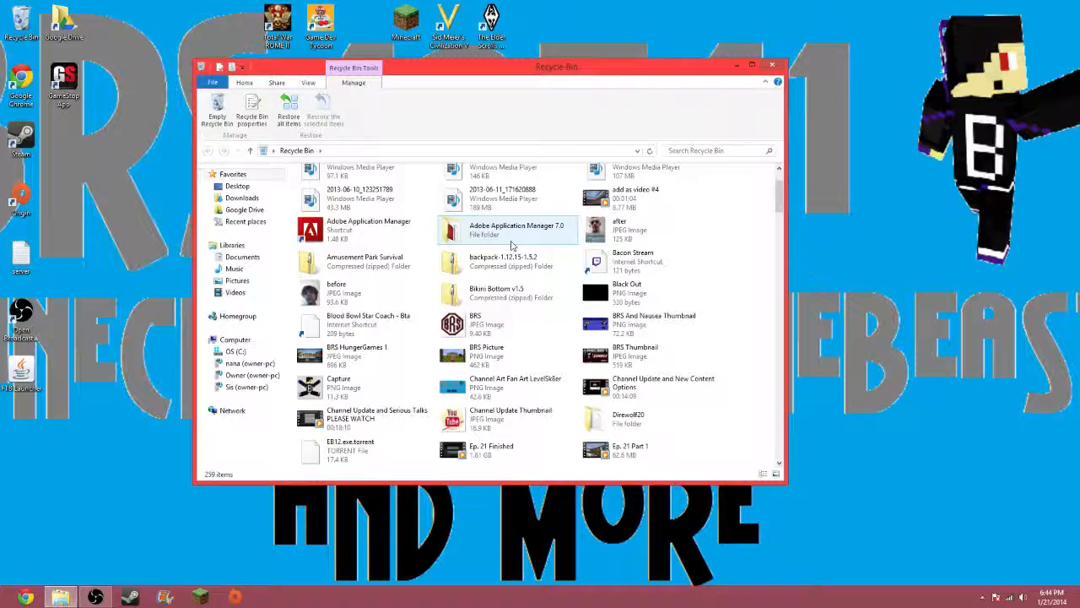
scroll("down", 3)
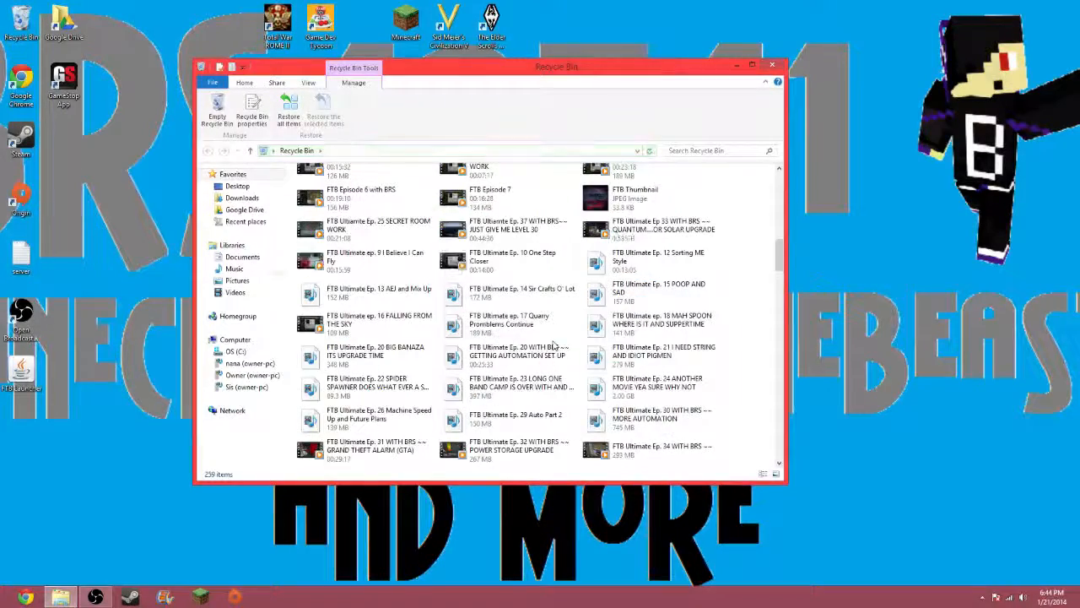
scroll("down", 3)
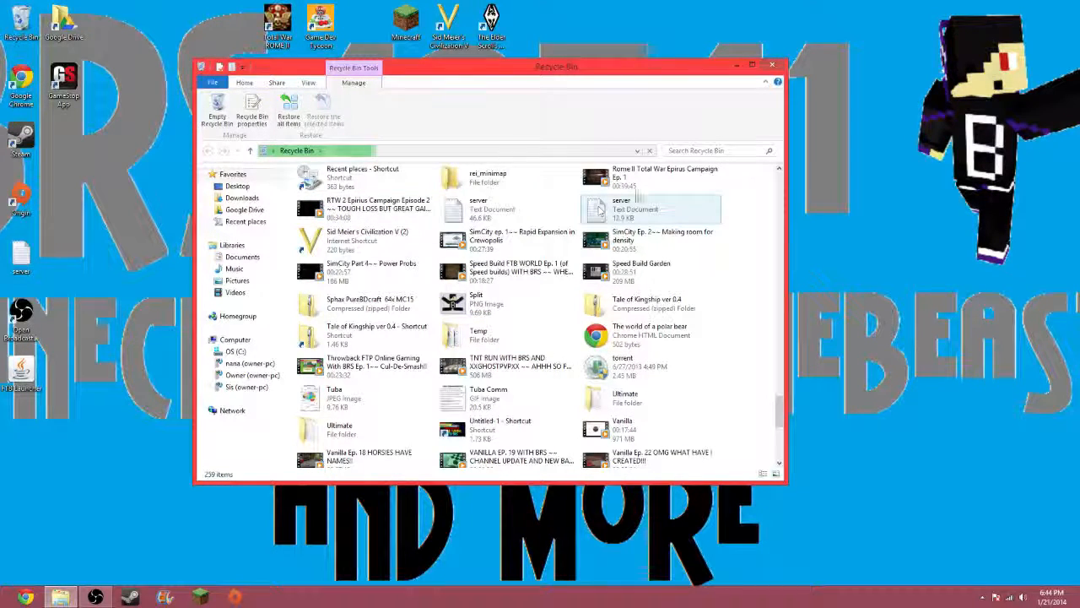
left_click(372, 272)
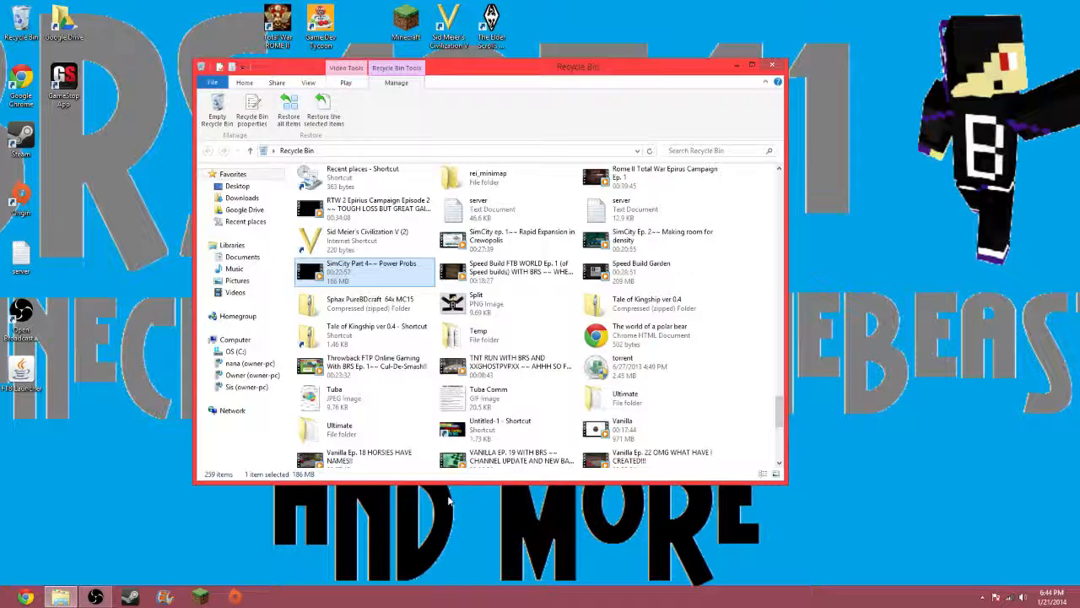
right_click(371, 270)
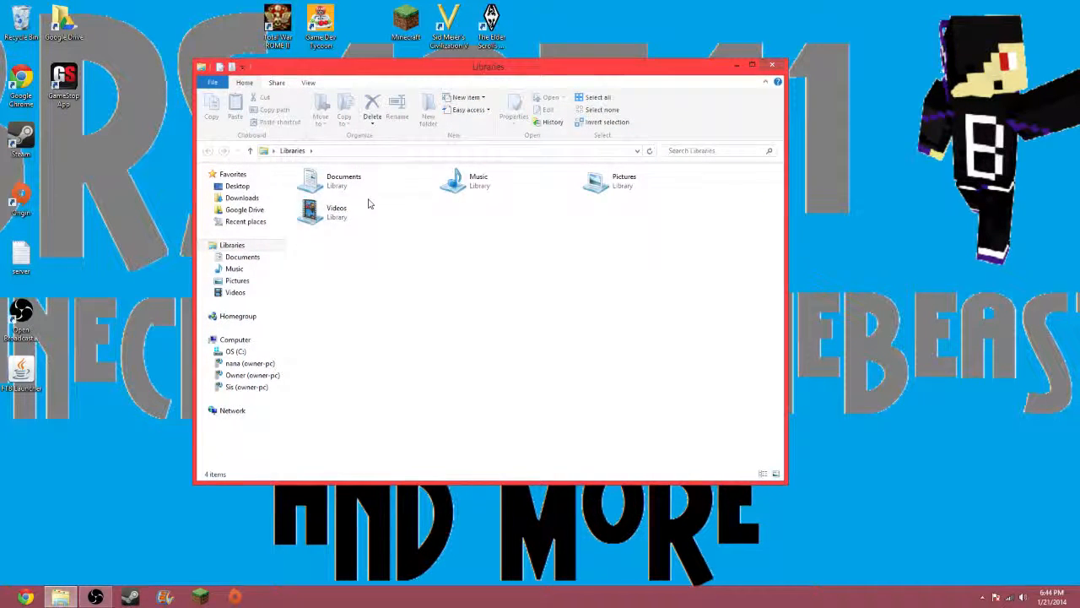
Play the SimCity Part 4 video from the Videos library in Windows Media Player, then close the player.
double_click(335, 211)
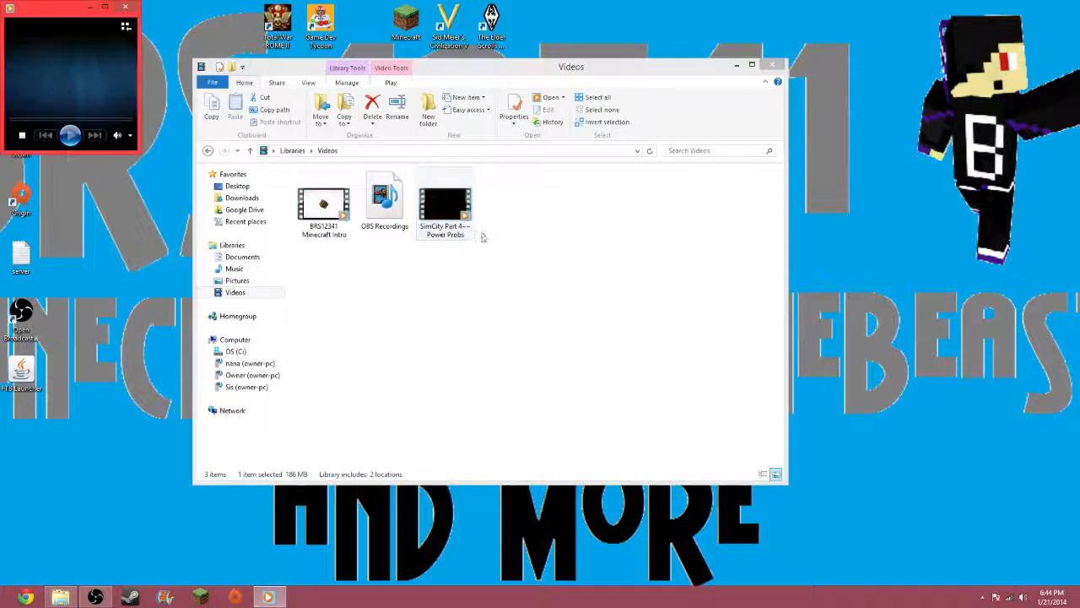
double_click(446, 199)
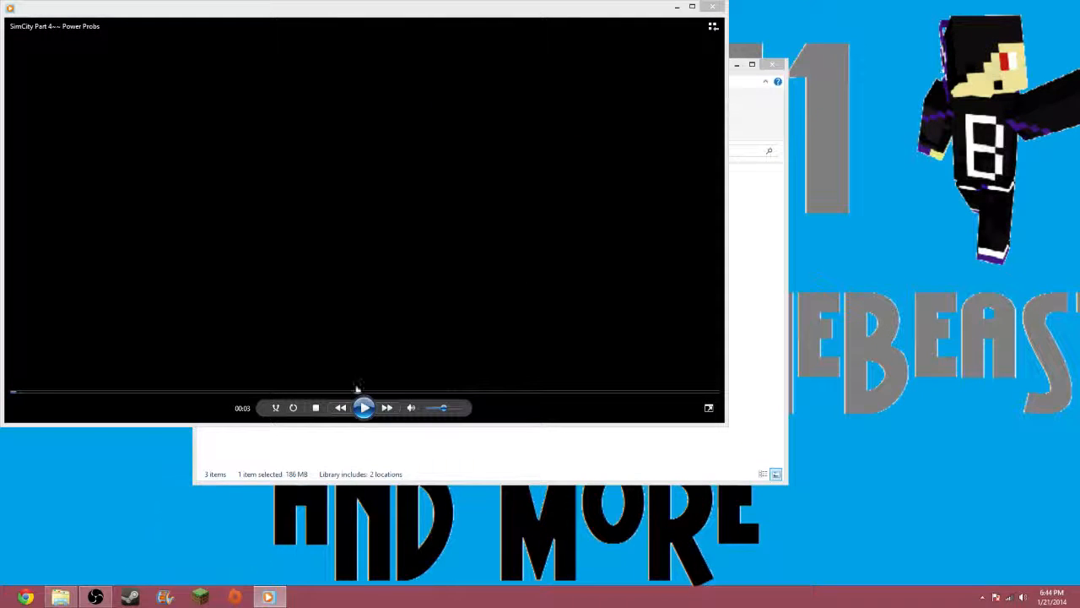
left_click(364, 407)
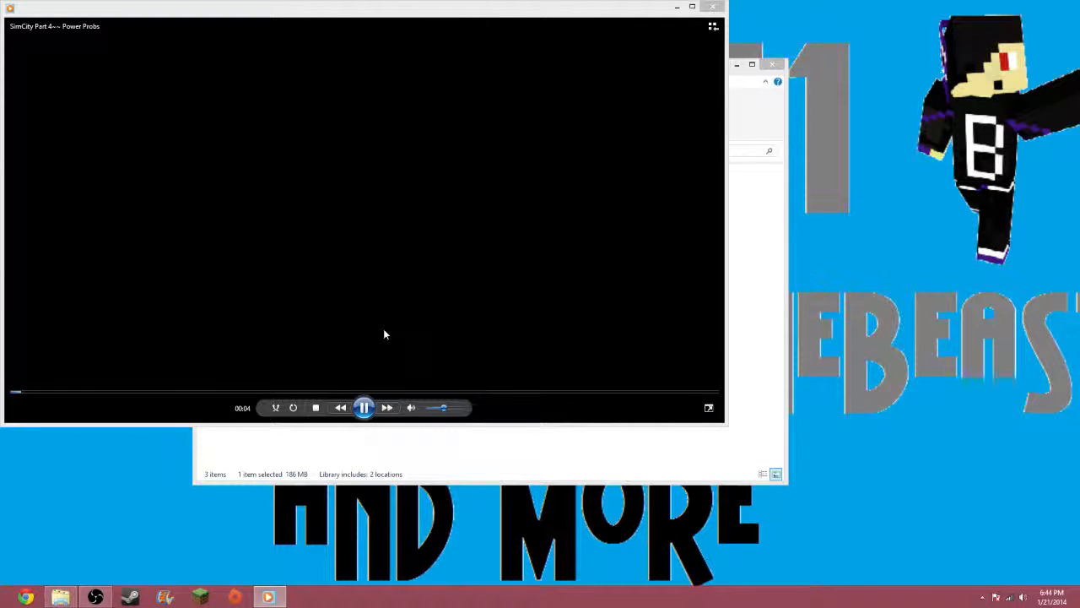
left_click(365, 407)
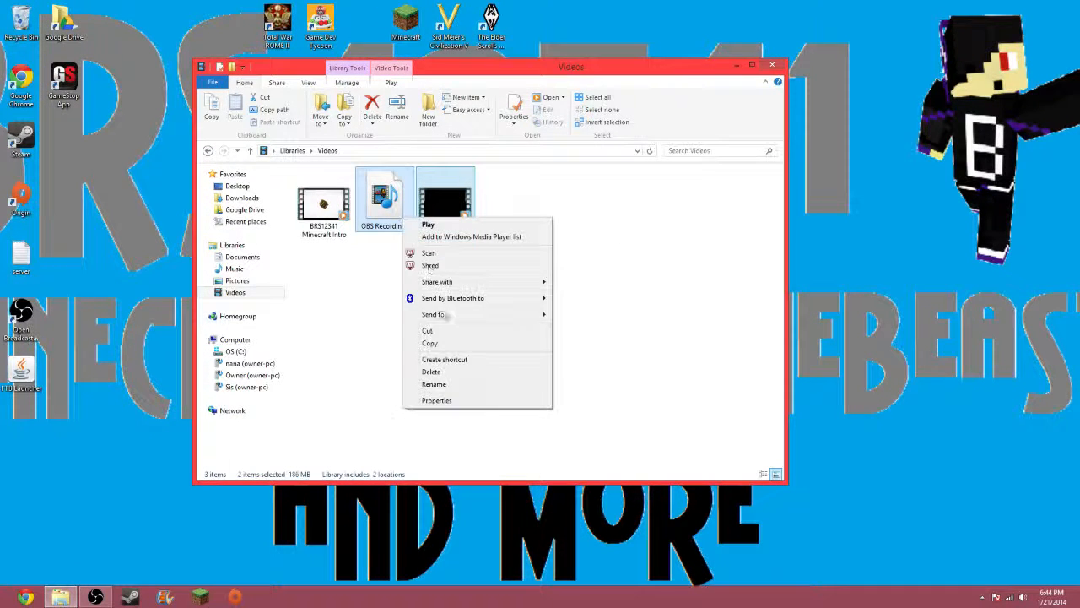
Delete the selected videos, skipping the OBS Recordings file still in use by the broadcaster.
left_click(431, 371)
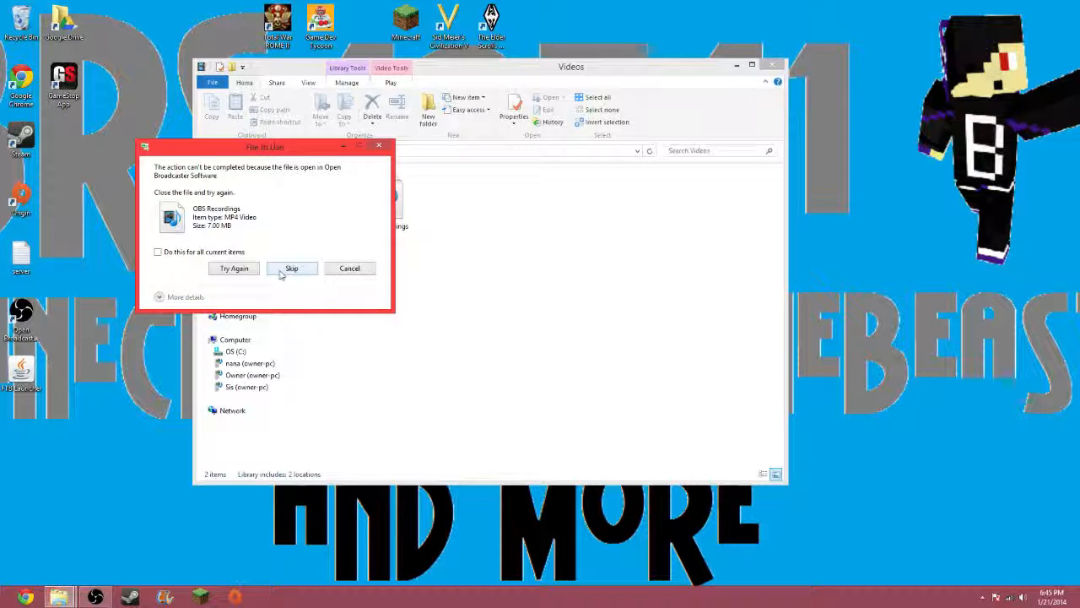
left_click(290, 267)
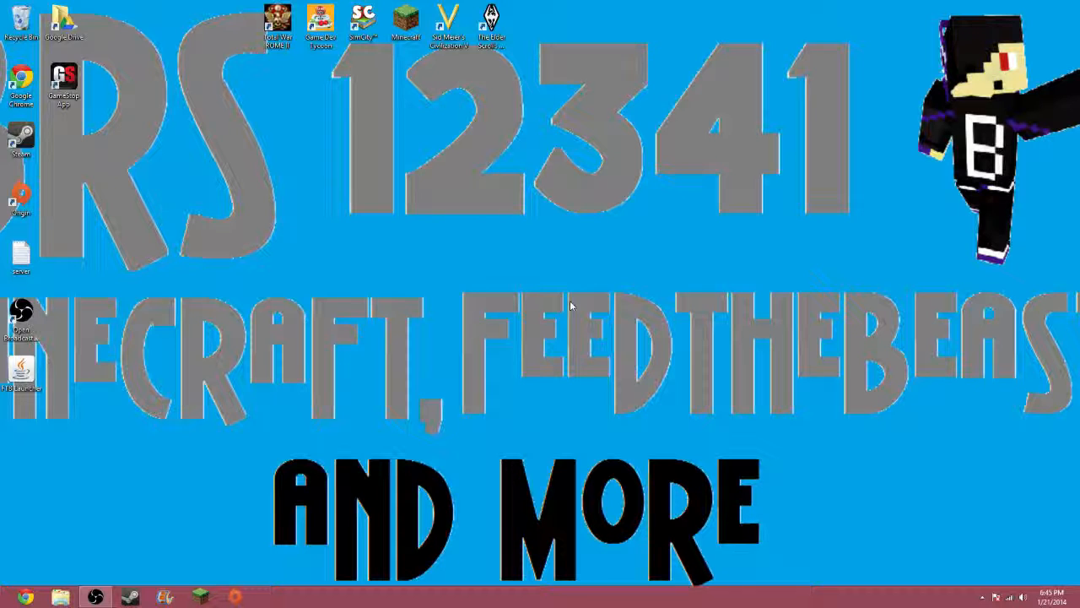
mouse_move(312, 193)
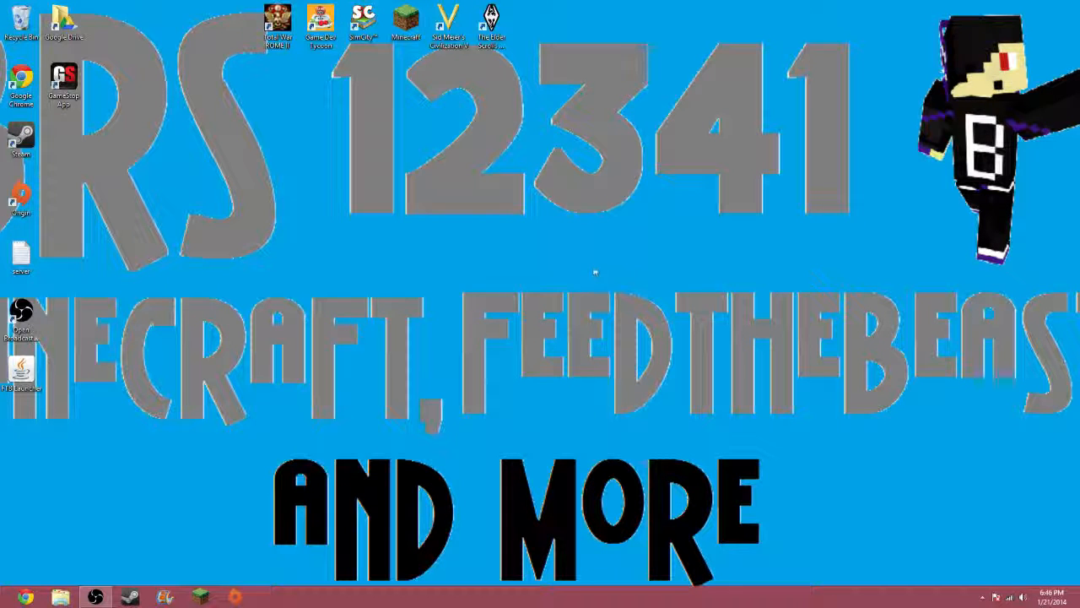
mouse_move(942, 287)
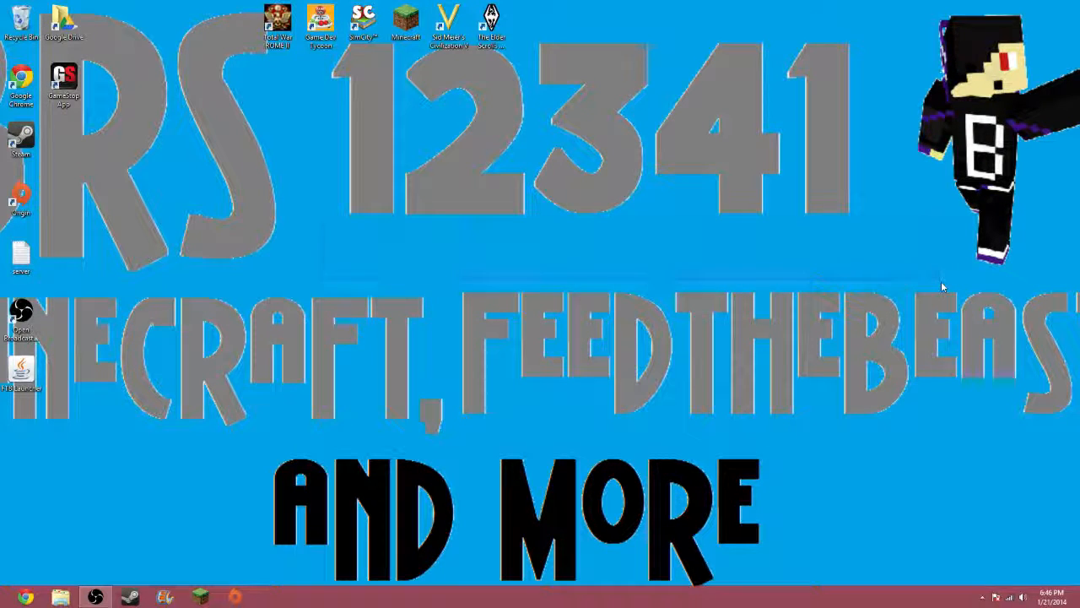
mouse_move(324, 233)
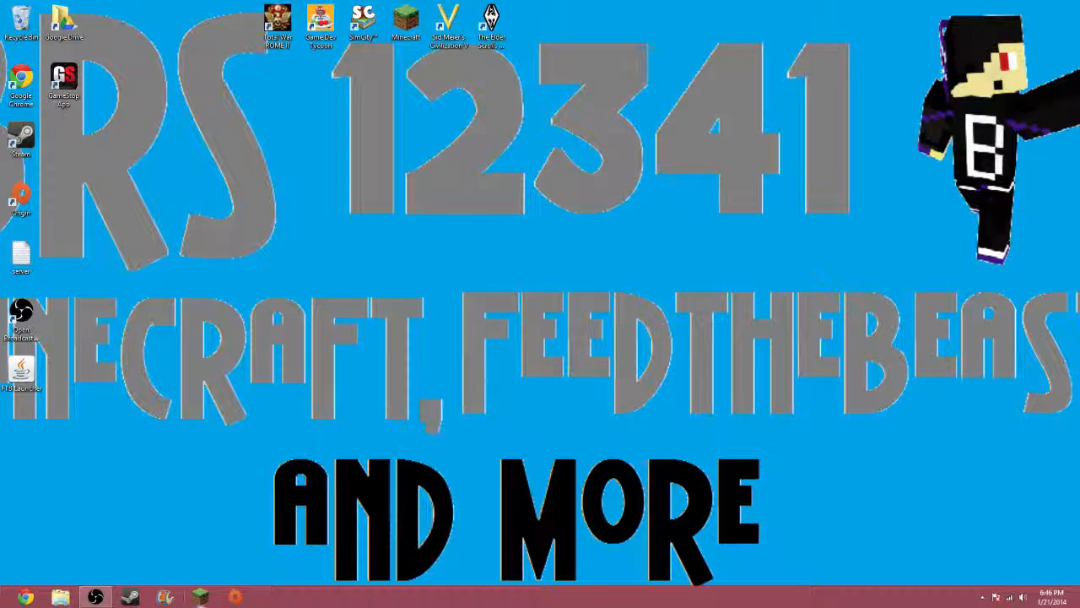
mouse_move(236, 224)
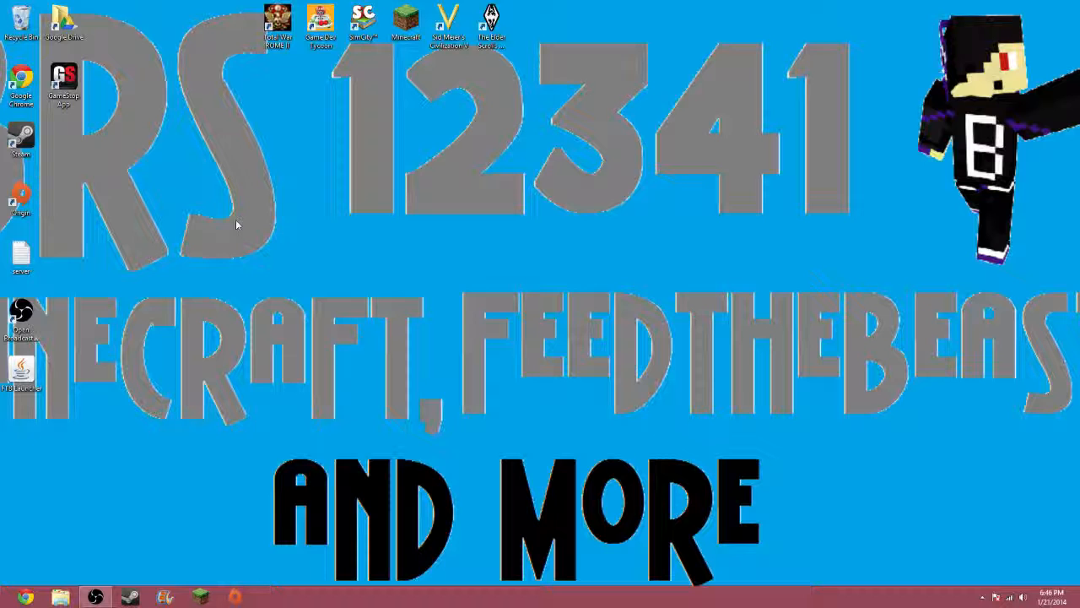
Place the two game shortcuts in new spots on the top row and bring up Open Broadcaster Software.
left_click_drag(363, 24, 407, 199)
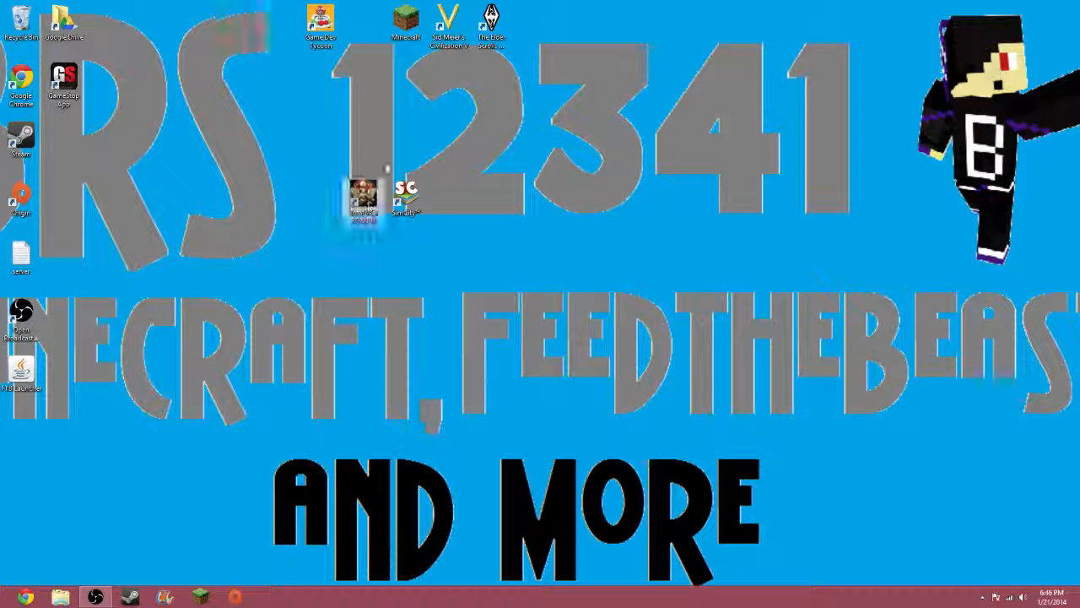
left_click_drag(405, 20, 447, 199)
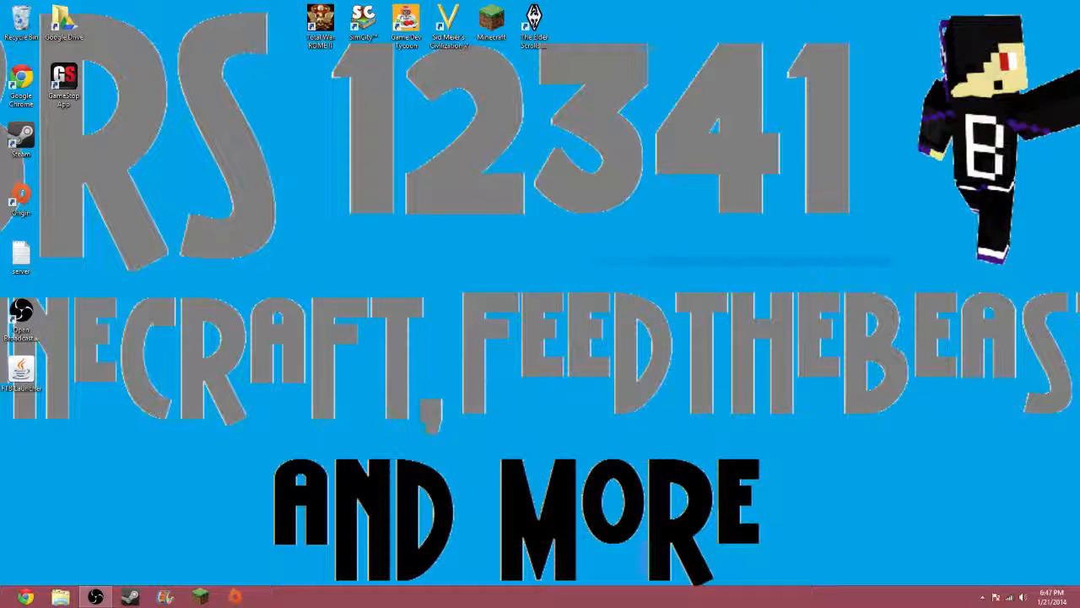
left_click(94, 596)
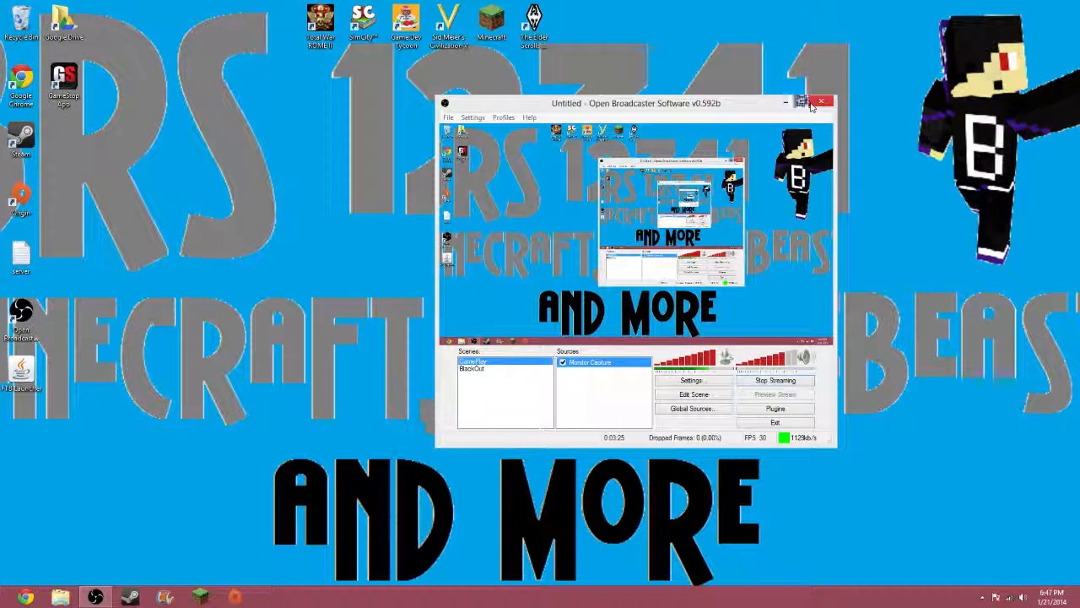
Hide the broadcasting software window and launch Steam from the taskbar.
left_click(820, 103)
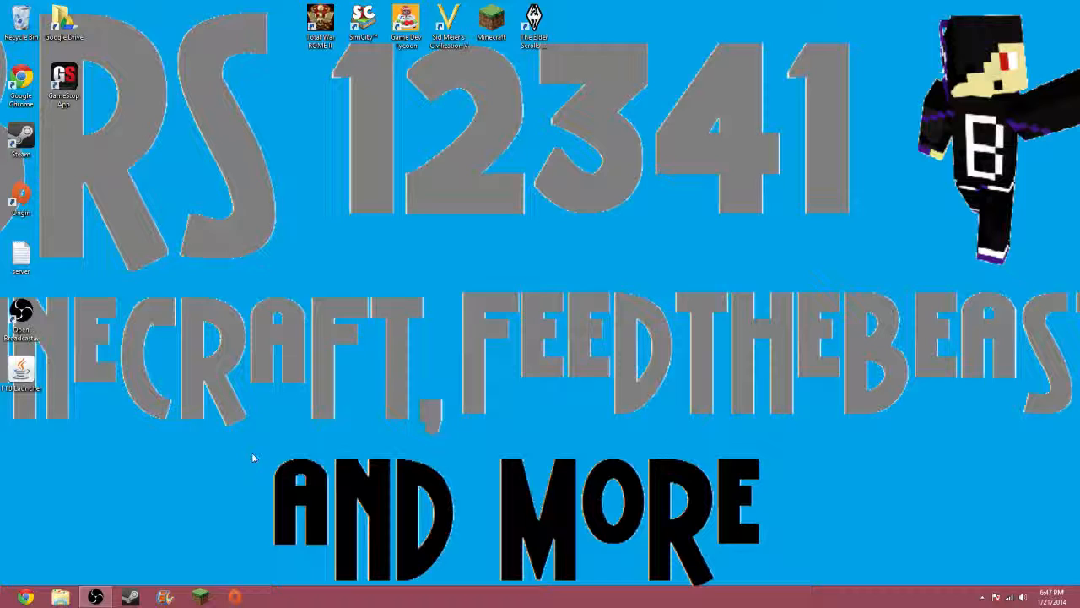
left_click(61, 597)
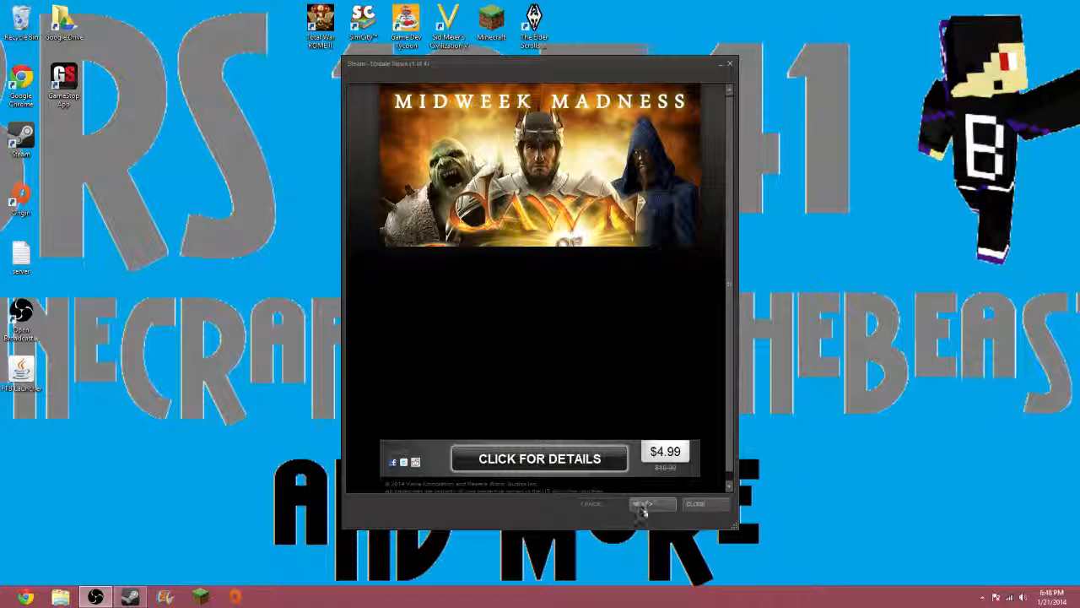
Page through three Midweek Madness offers in Steam Update News and close the window.
left_click(649, 503)
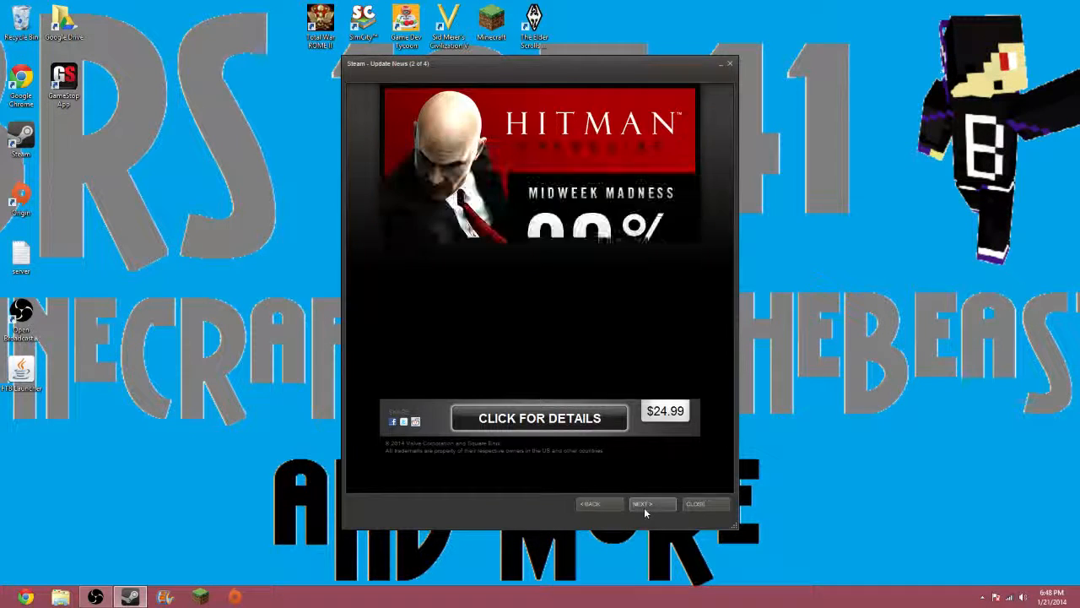
left_click(649, 503)
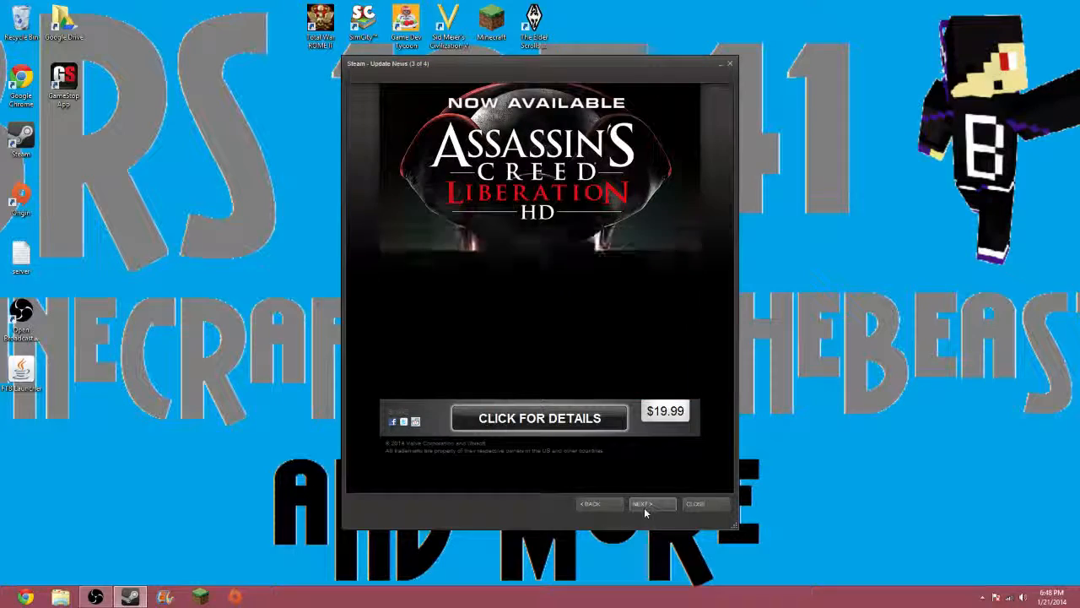
left_click(650, 503)
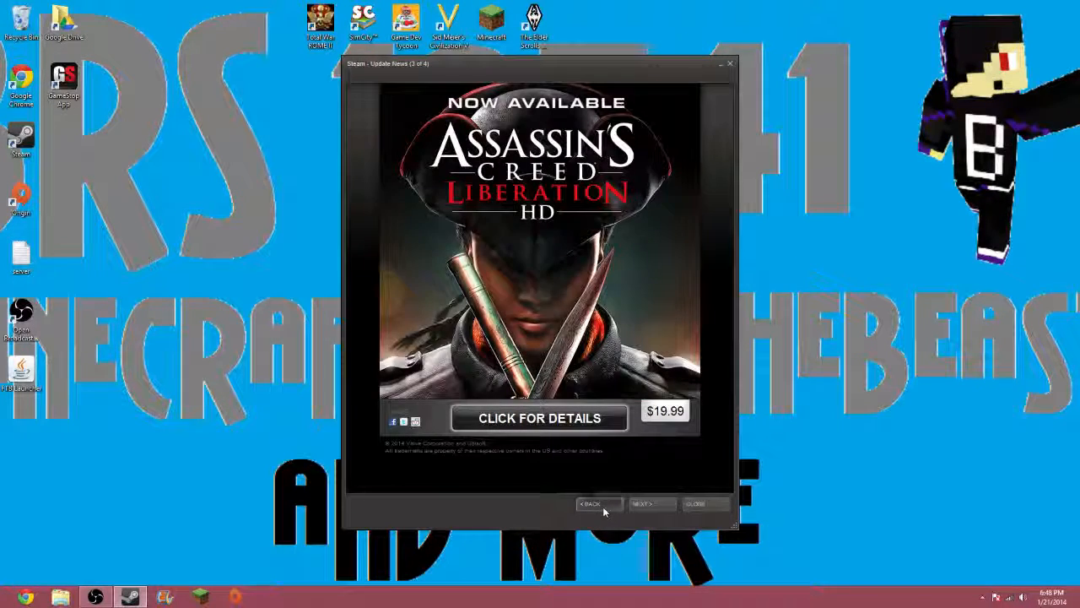
left_click(597, 503)
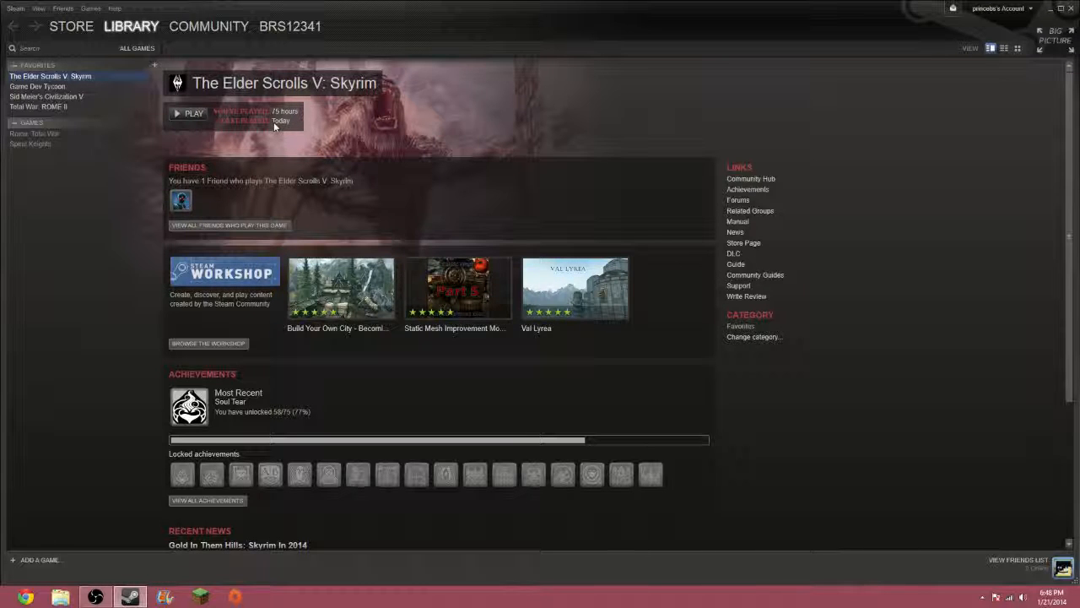
mouse_move(263, 159)
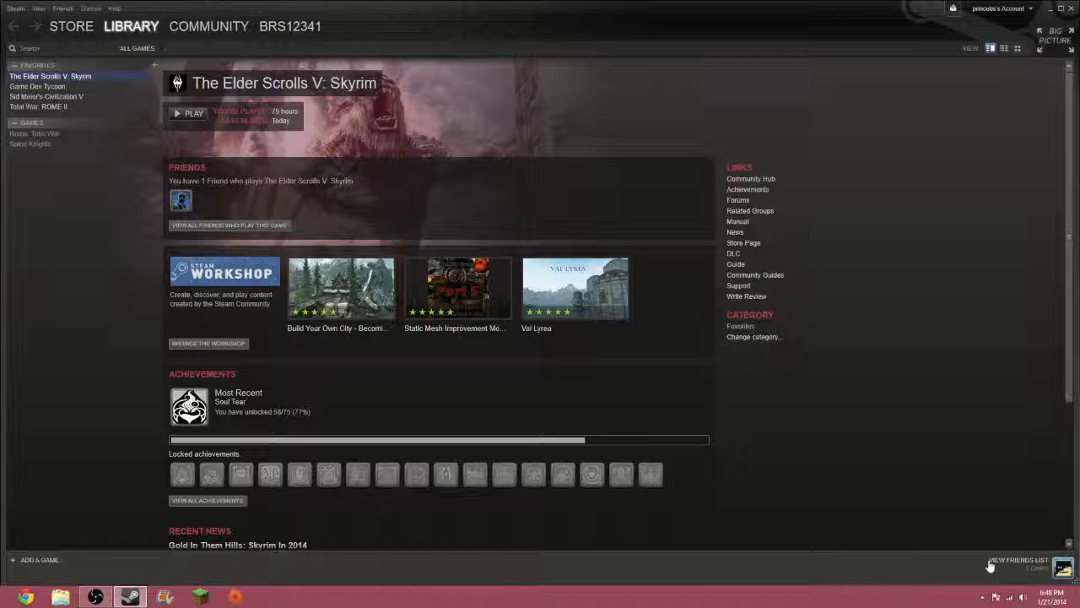
View the Civilization V, Total War: ROME II and Skyrim library pages, then head to the Steam store.
scroll("down", 3)
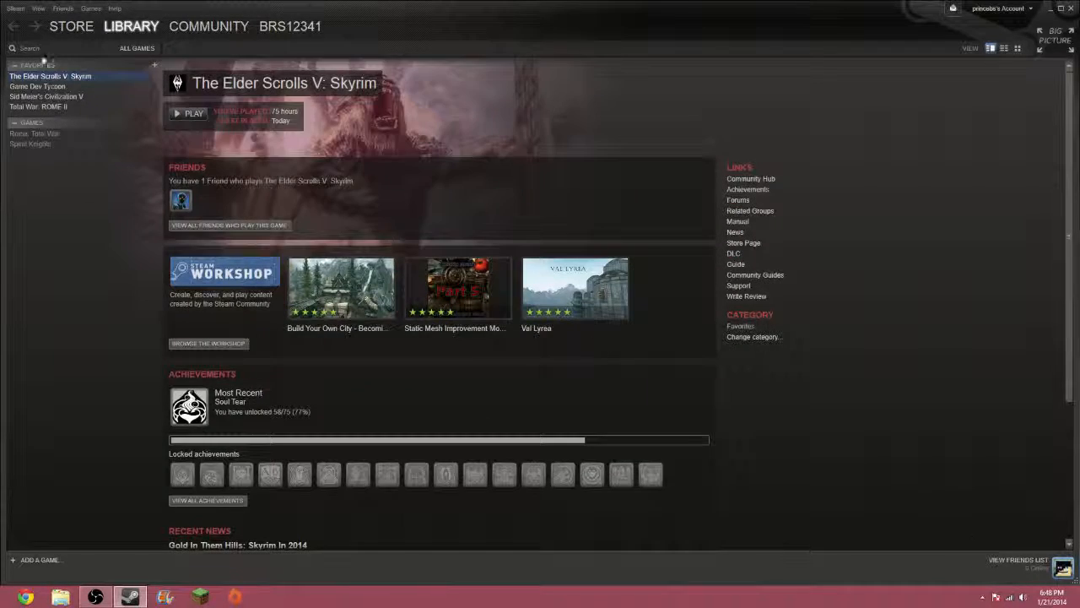
left_click(37, 86)
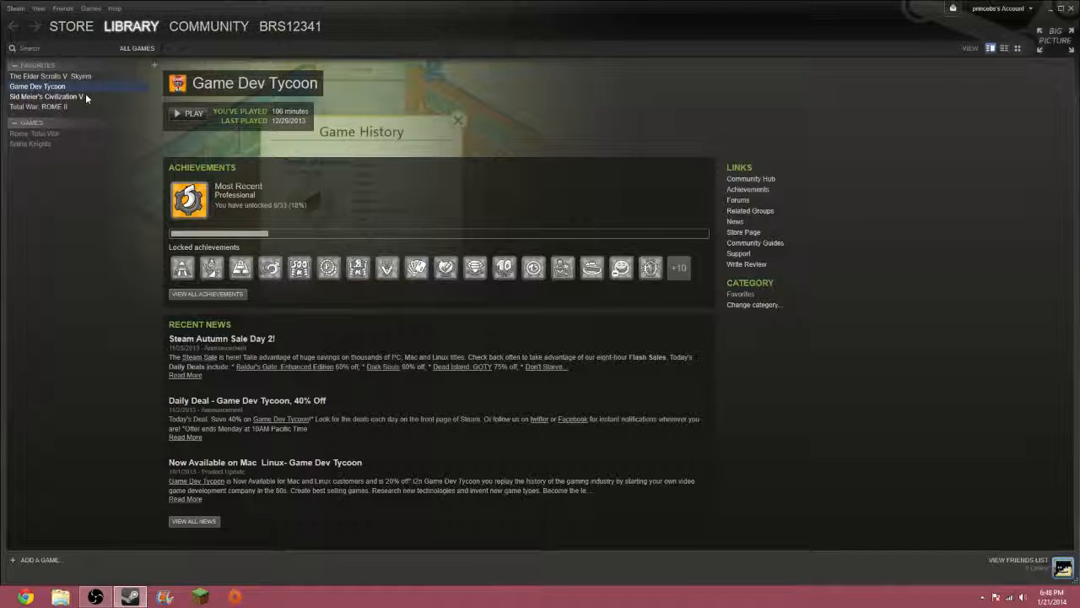
left_click(46, 96)
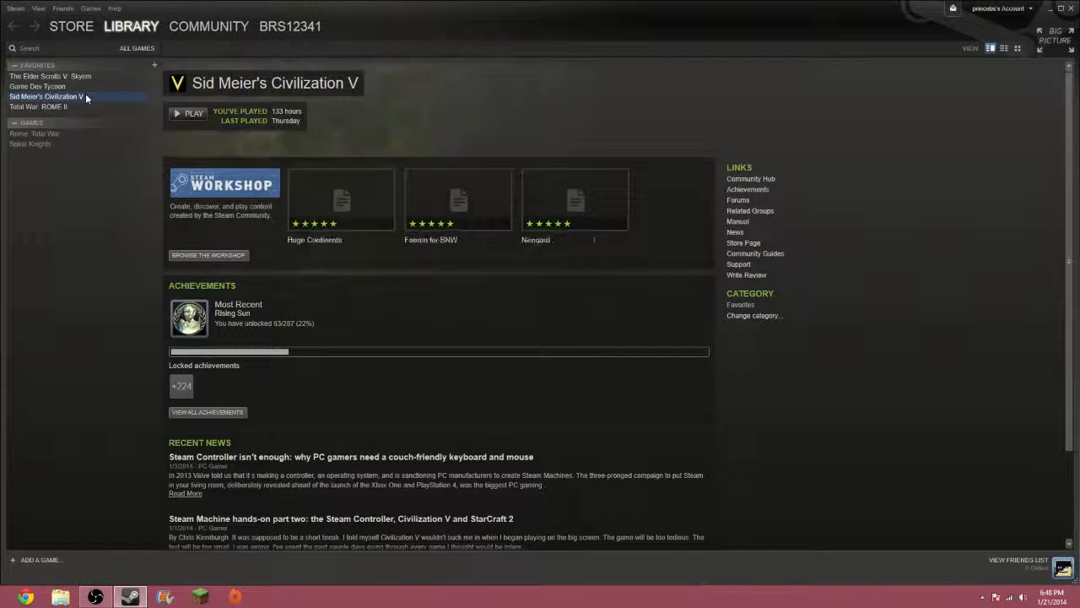
left_click(37, 107)
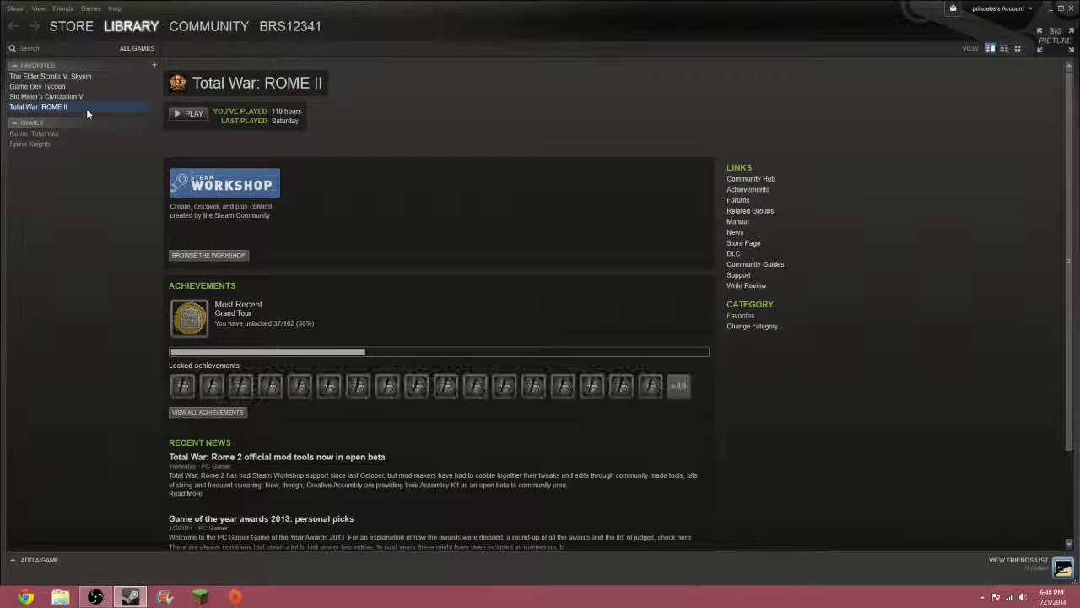
left_click(51, 76)
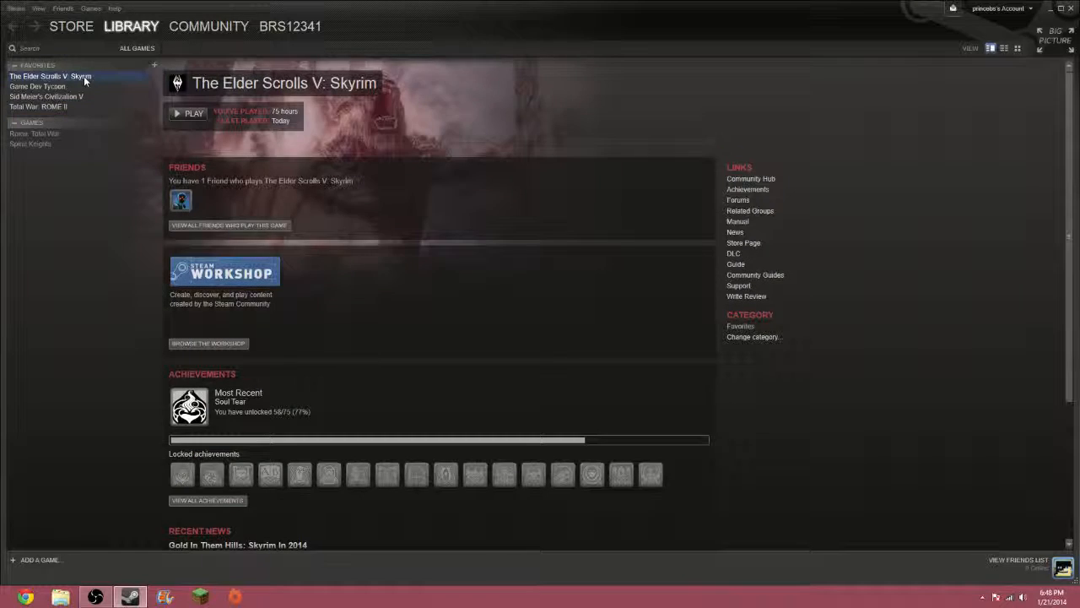
left_click(71, 27)
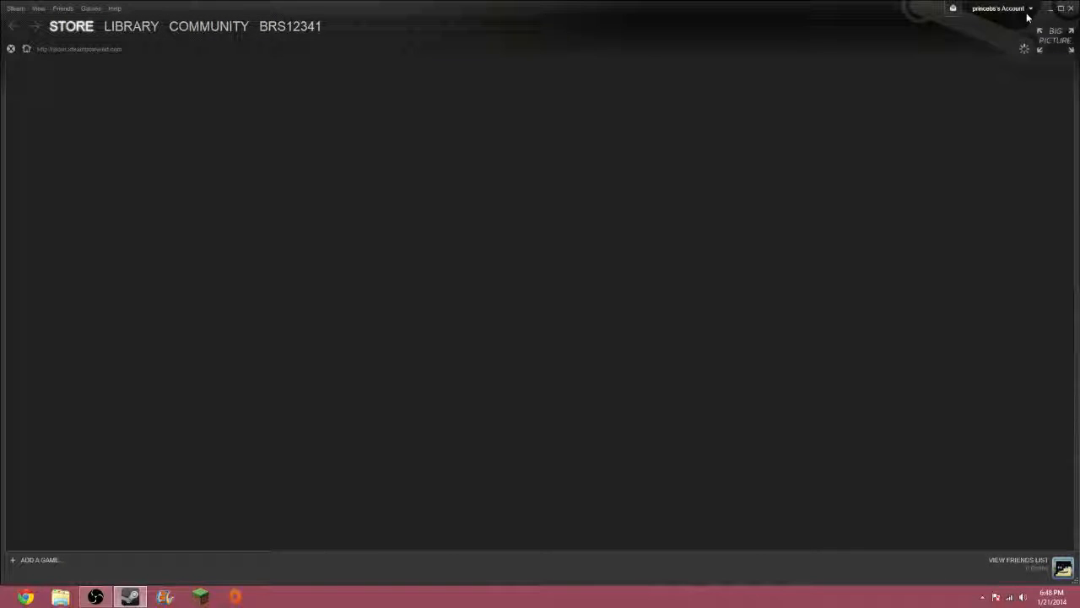
Review the Friend Activity feed of recent achievements, then bring up the account details page.
left_click(999, 8)
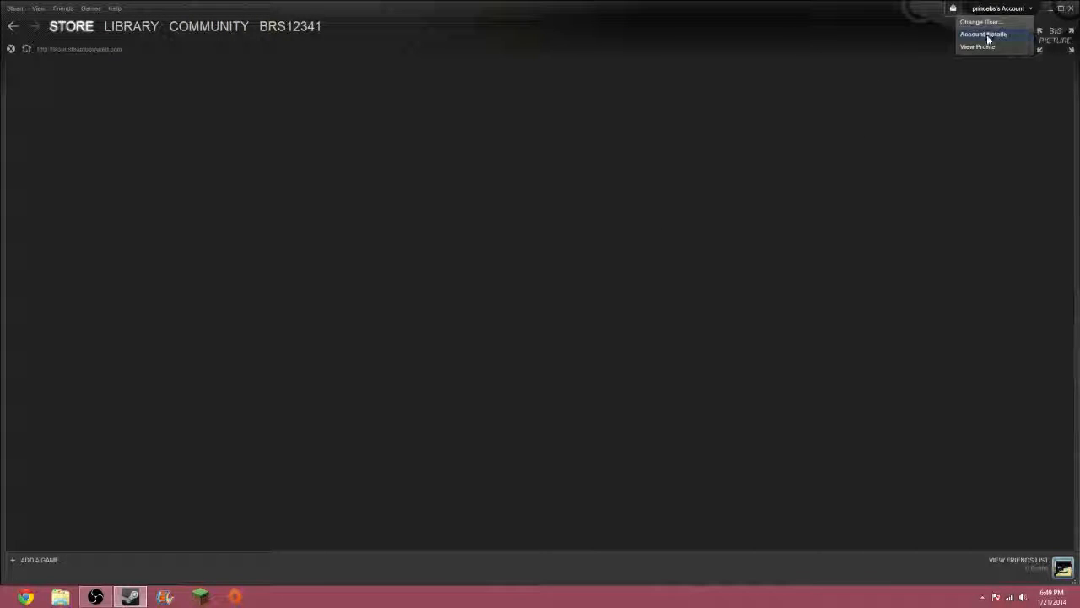
left_click(290, 27)
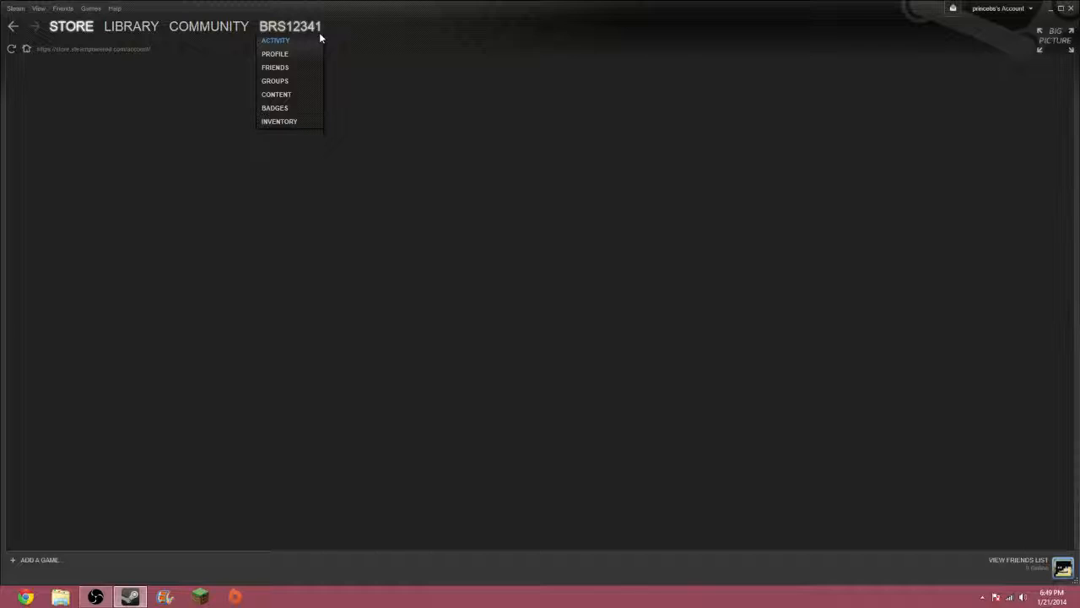
left_click(275, 40)
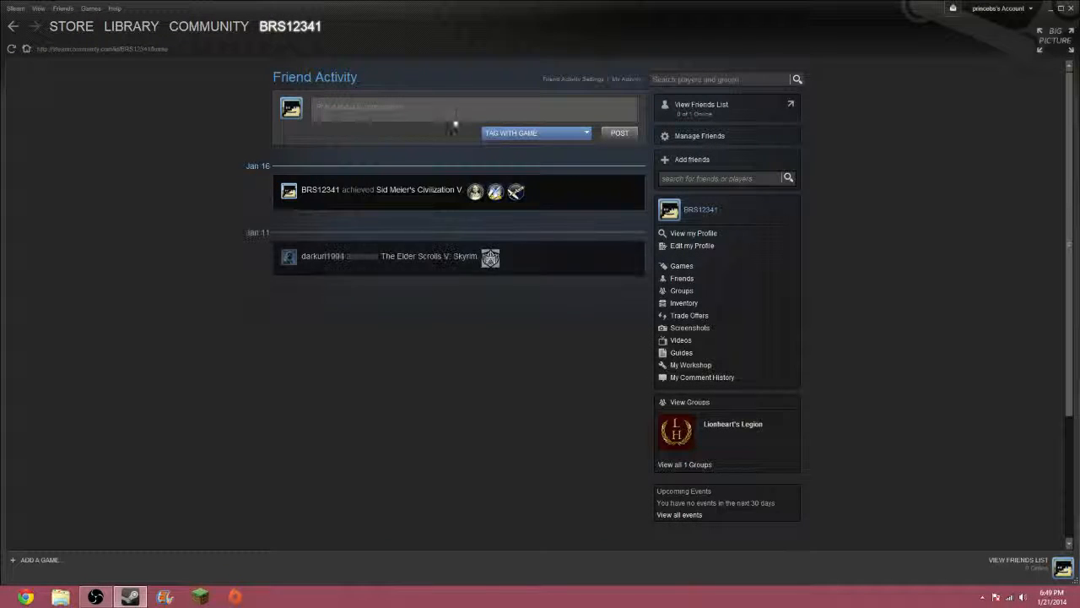
scroll("down", 3)
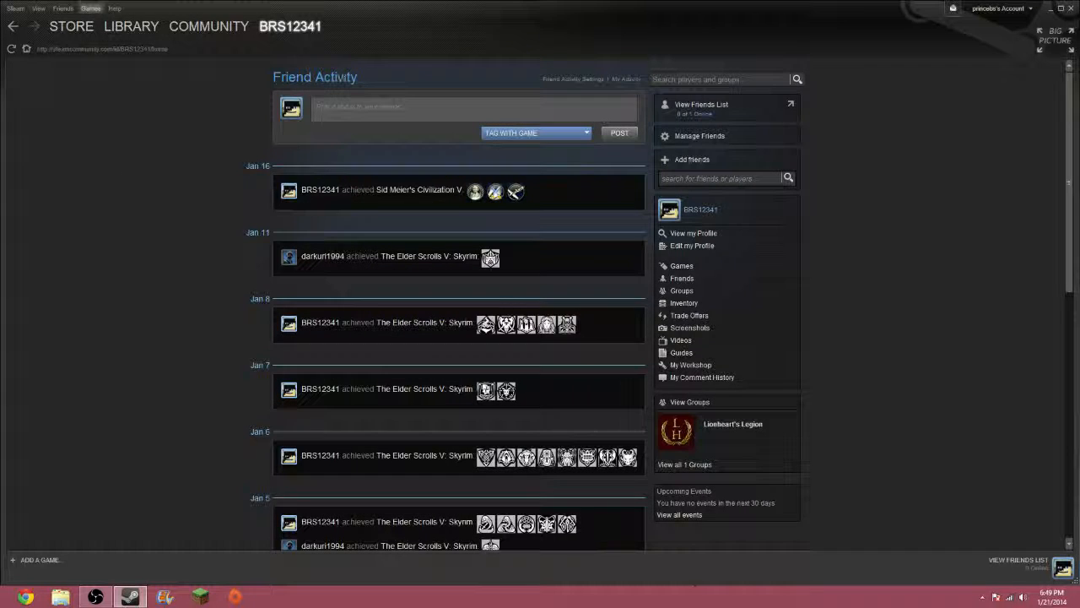
left_click(71, 27)
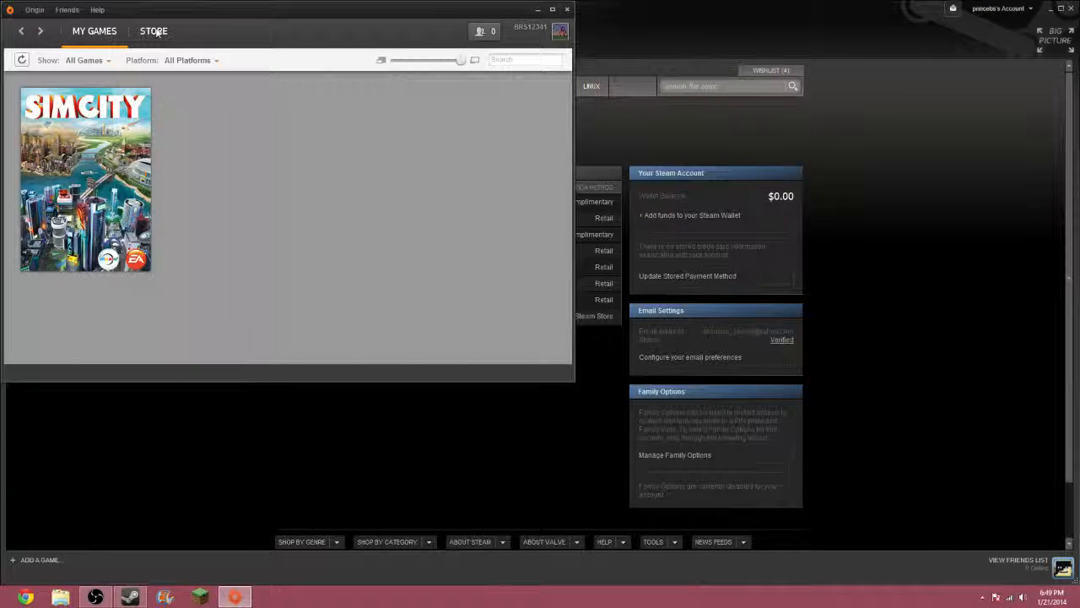
left_click(153, 31)
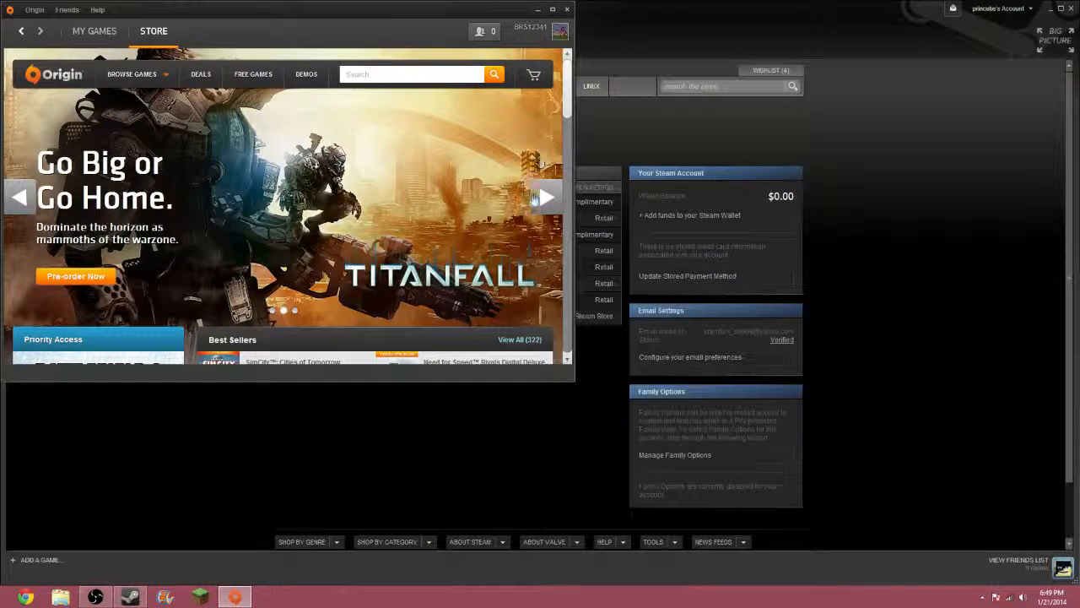
left_click(132, 74)
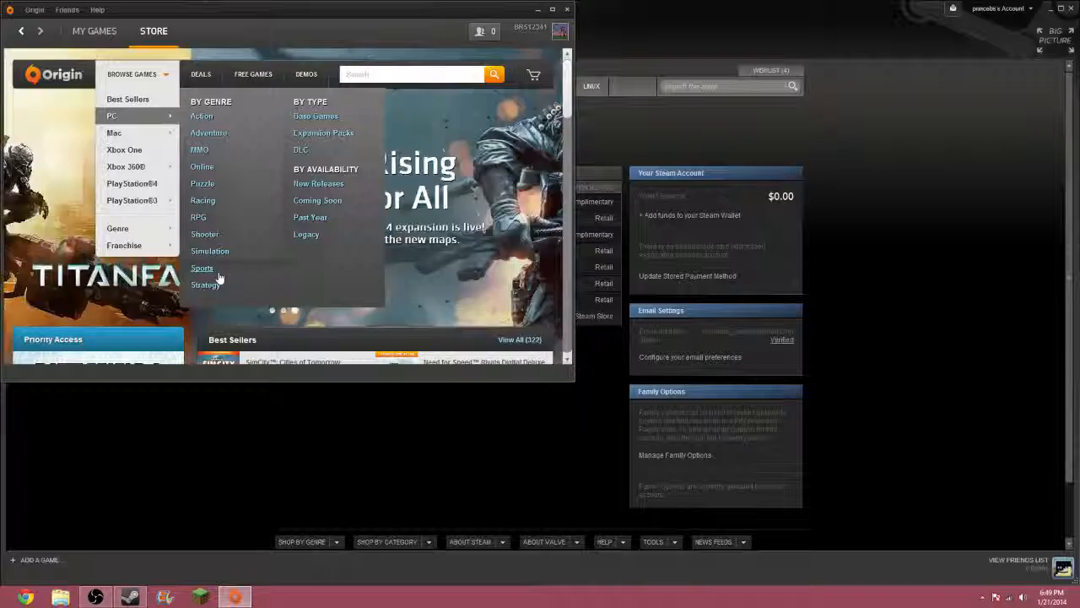
left_click(203, 267)
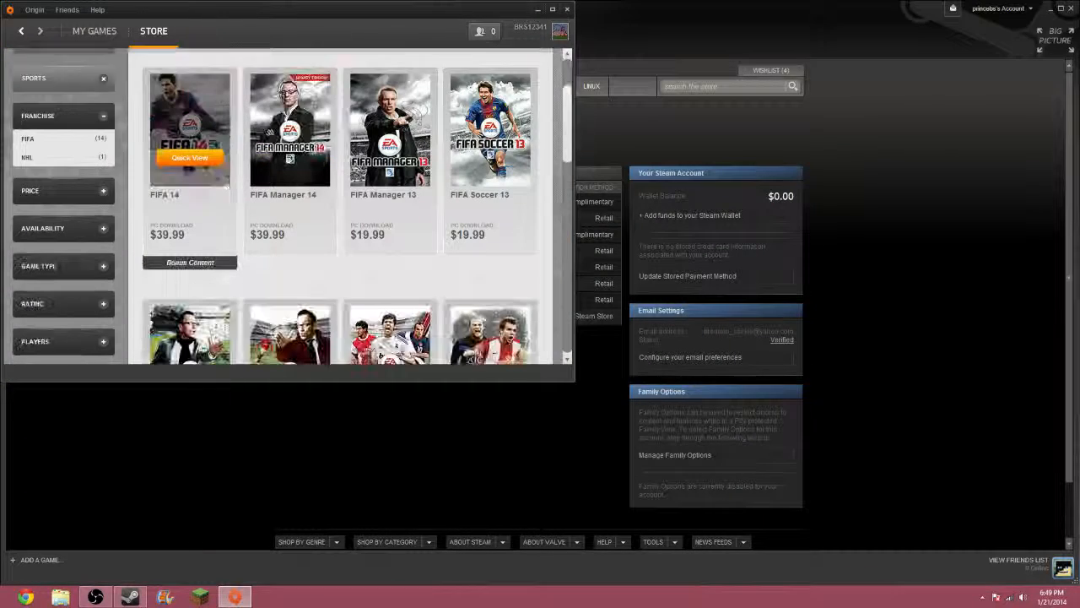
scroll("down", 3)
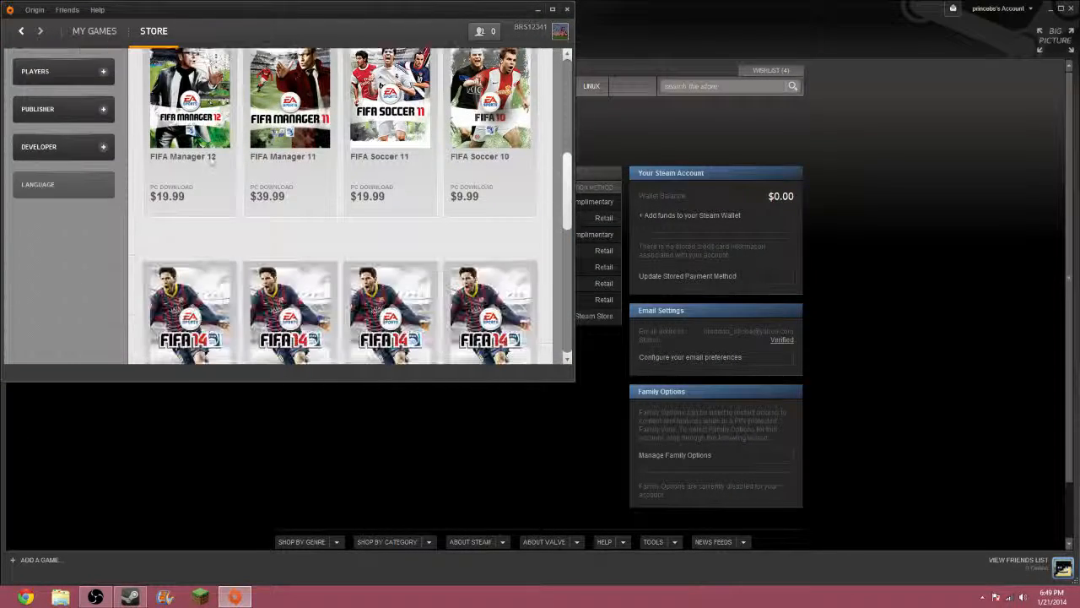
scroll("down", 3)
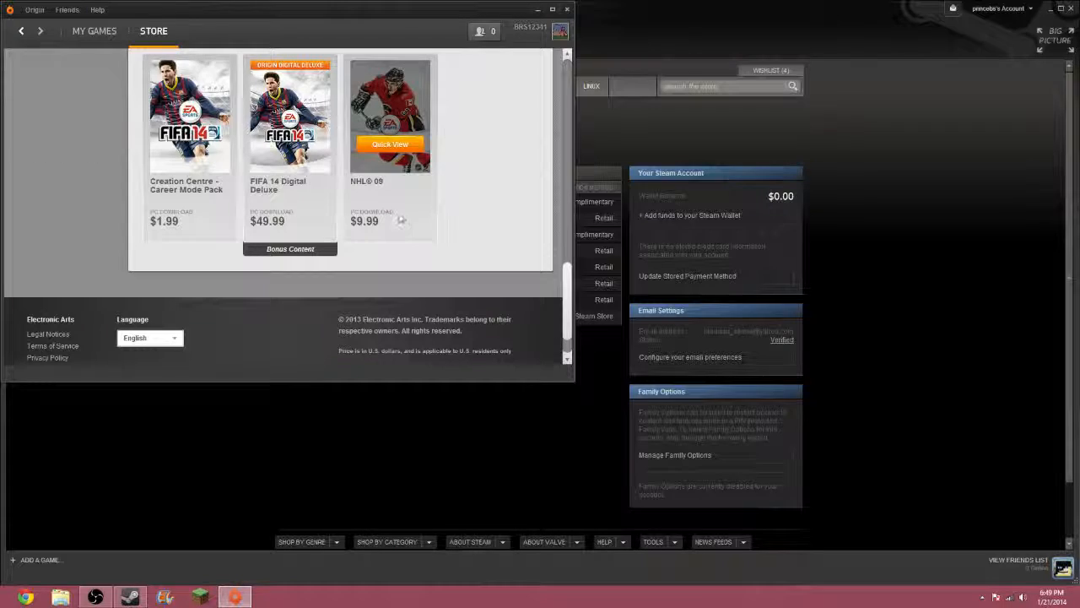
scroll("down", 3)
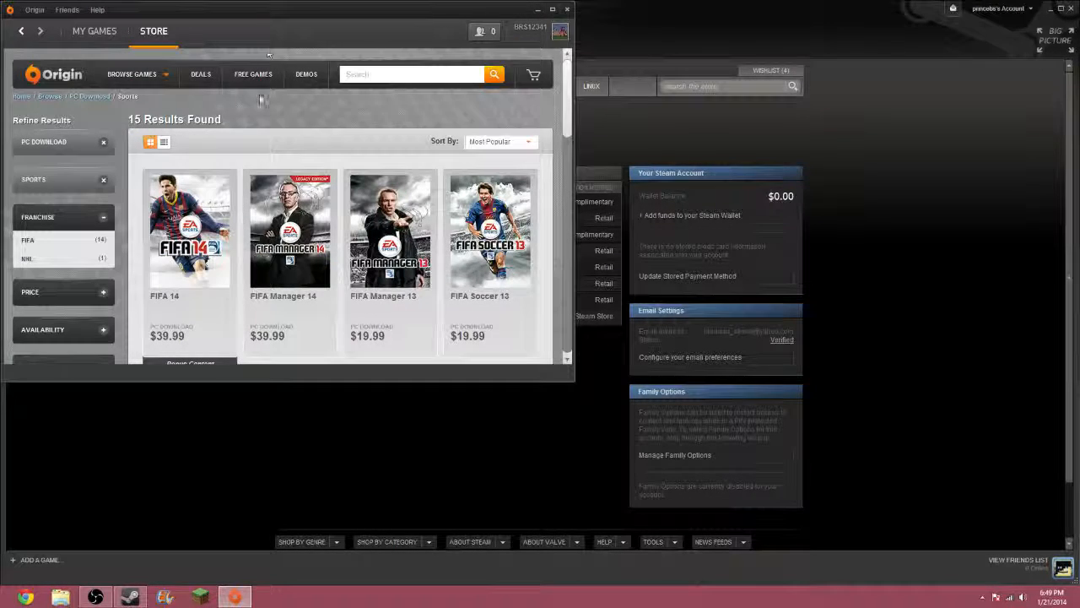
Browse Origin's free games list before leaving the Origin window.
left_click(253, 75)
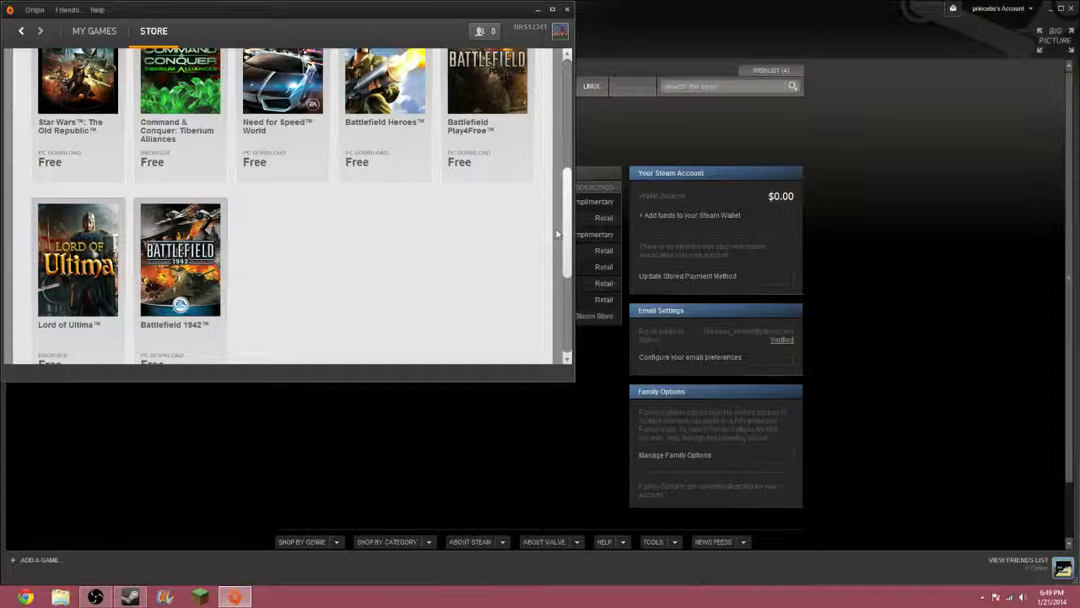
scroll("down", 3)
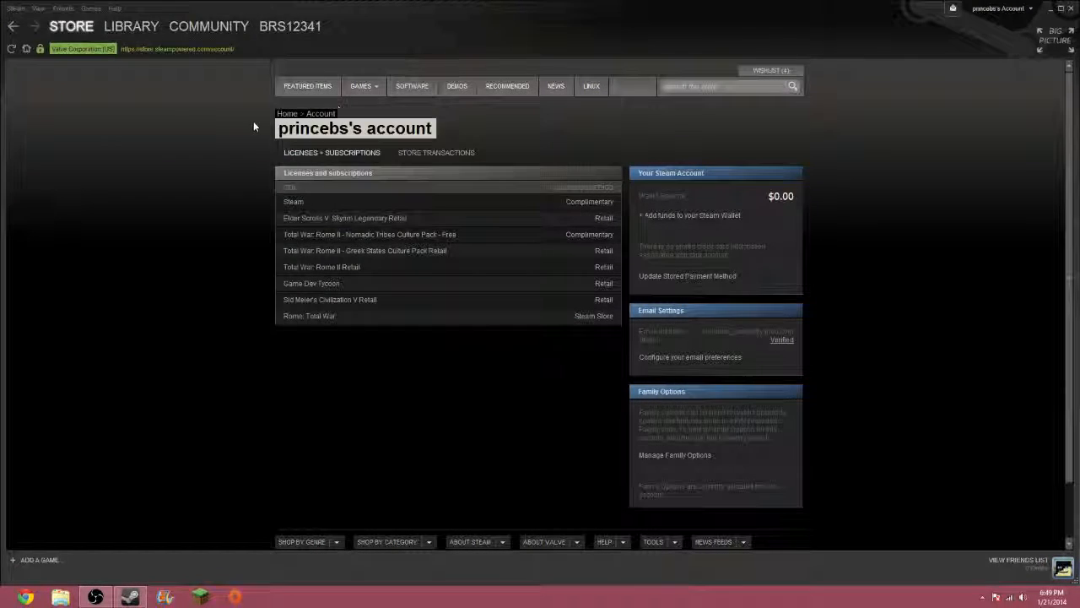
Go to the Steam store's Featured front page with new releases and the Midweek Madness deal.
left_click(71, 25)
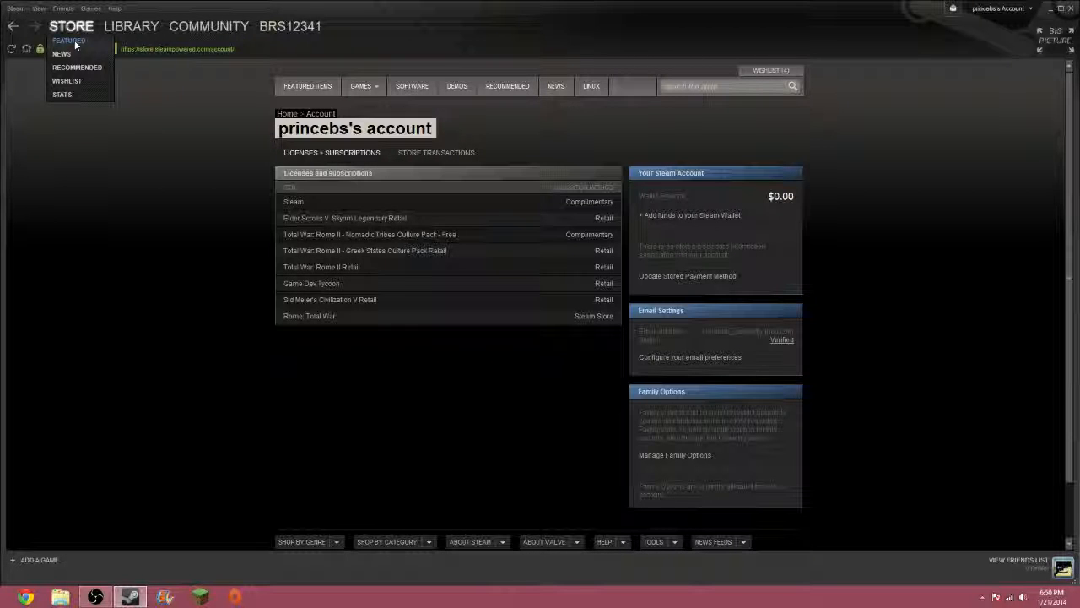
left_click(68, 41)
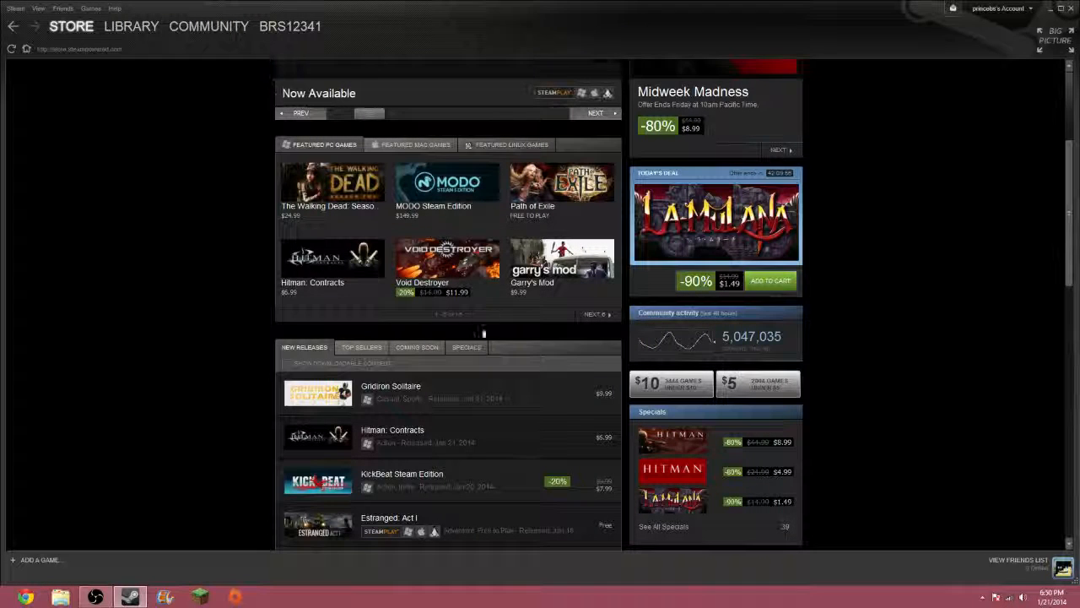
Page the Featured PC Games carousel twice, scroll the new releases, then minimize Steam to the desktop.
left_click(594, 314)
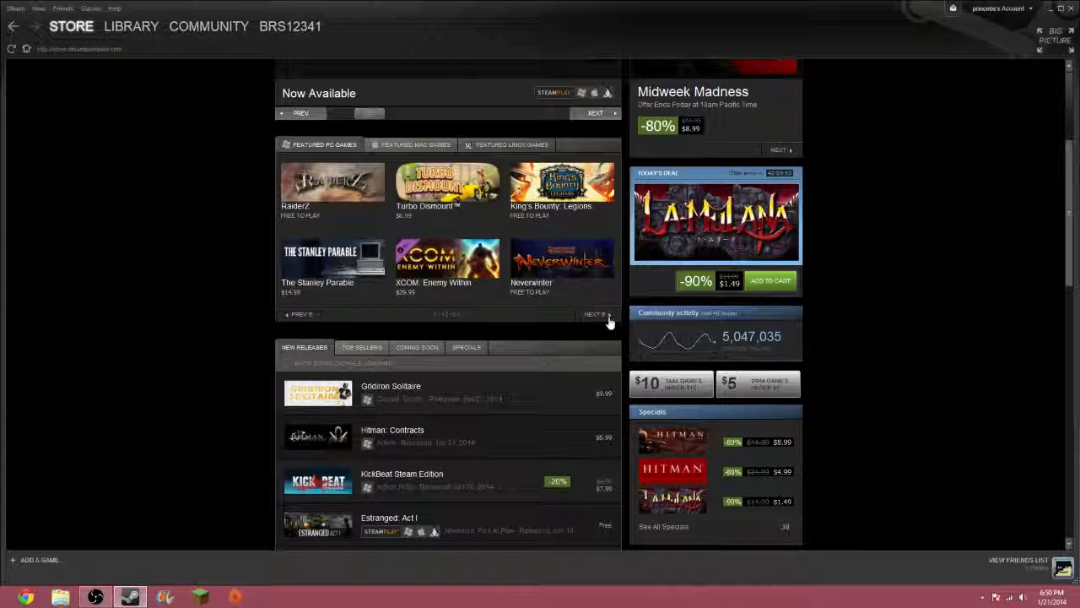
left_click(596, 314)
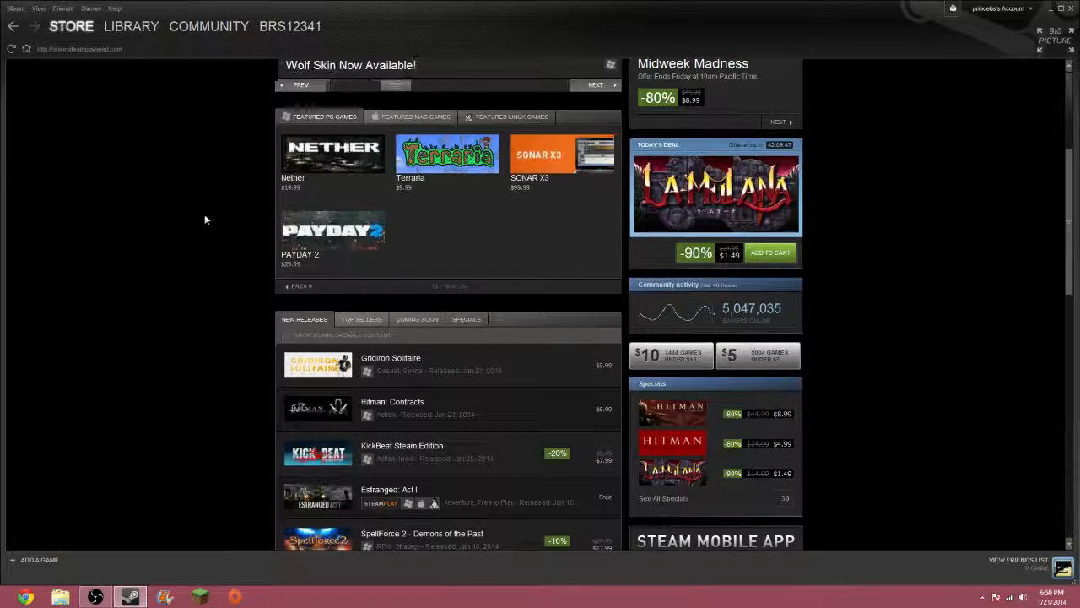
scroll("down", 3)
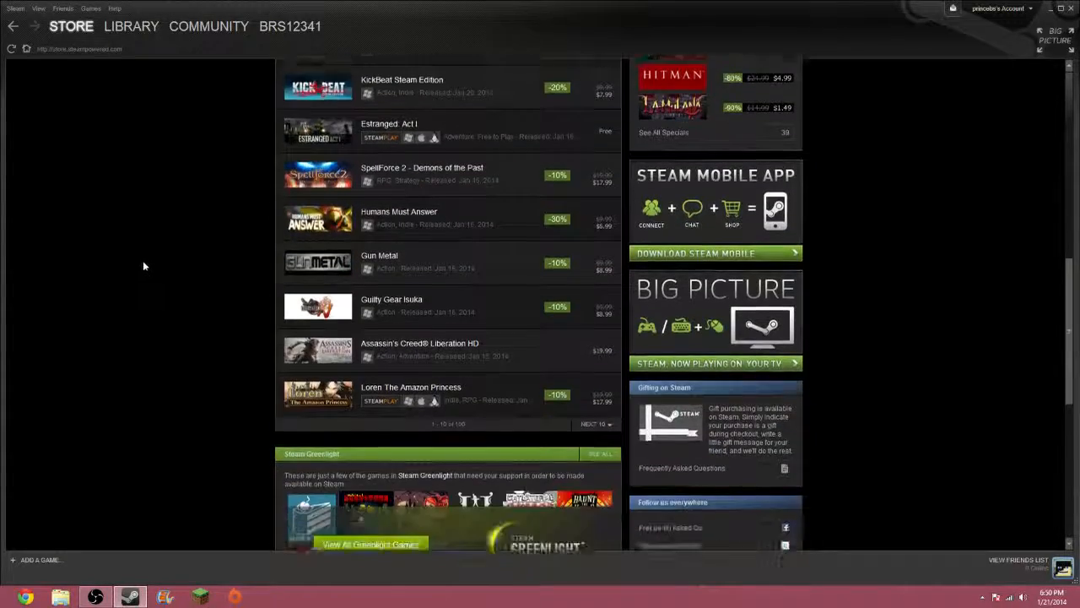
scroll("down", 3)
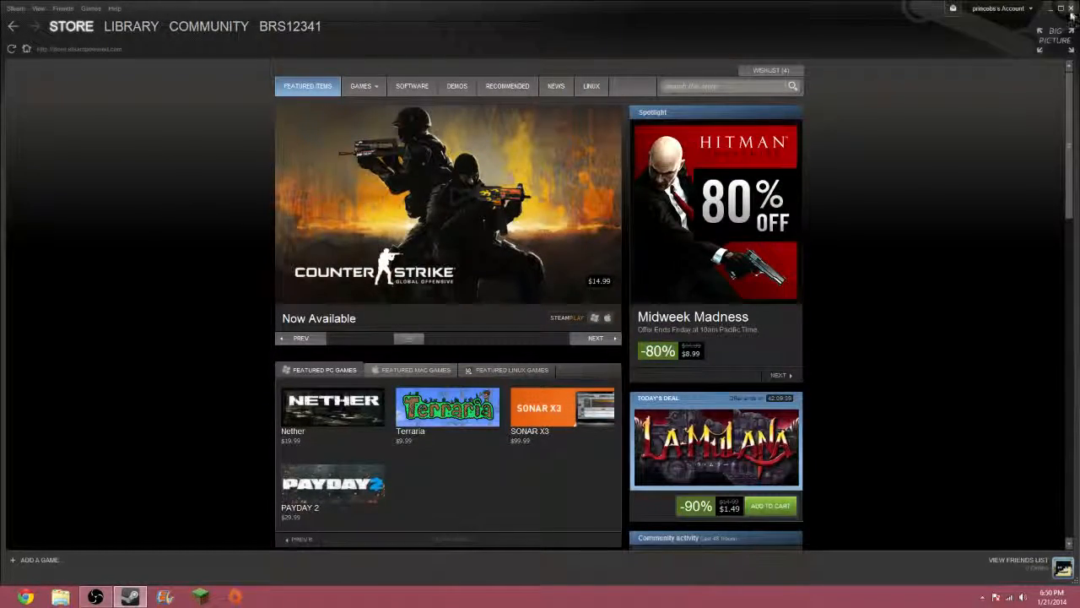
left_click(1050, 6)
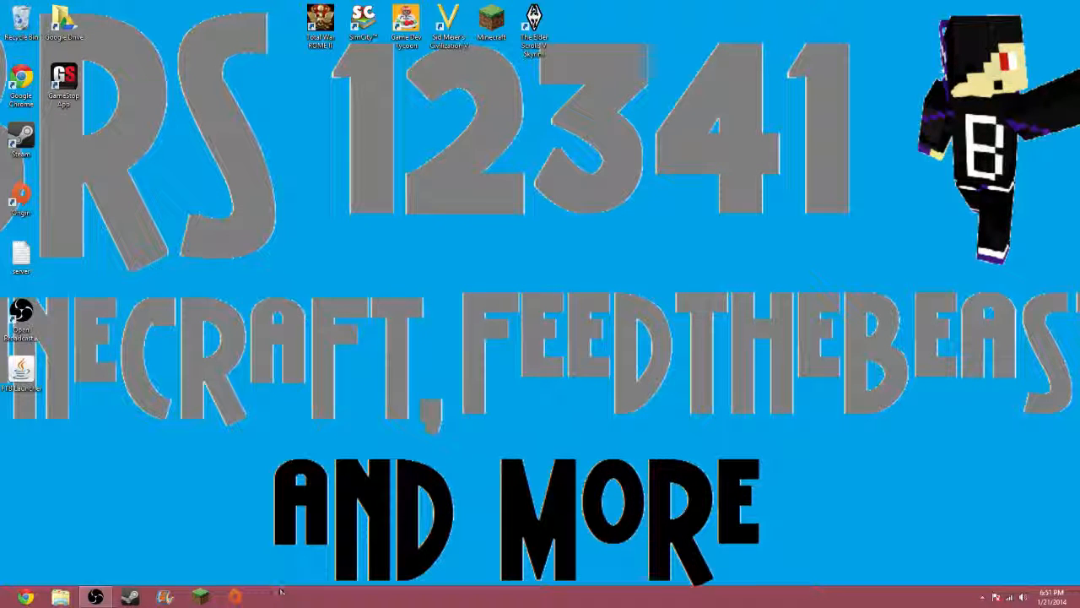
mouse_move(506, 271)
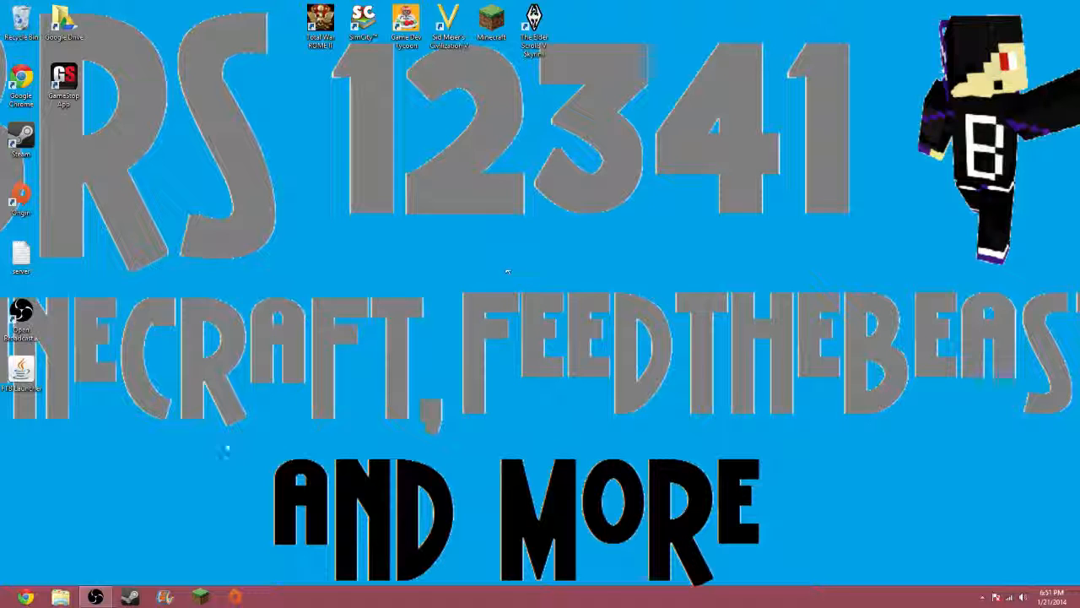
Restore the Open Broadcaster Software window from the taskbar, showing the live preview.
left_click(95, 597)
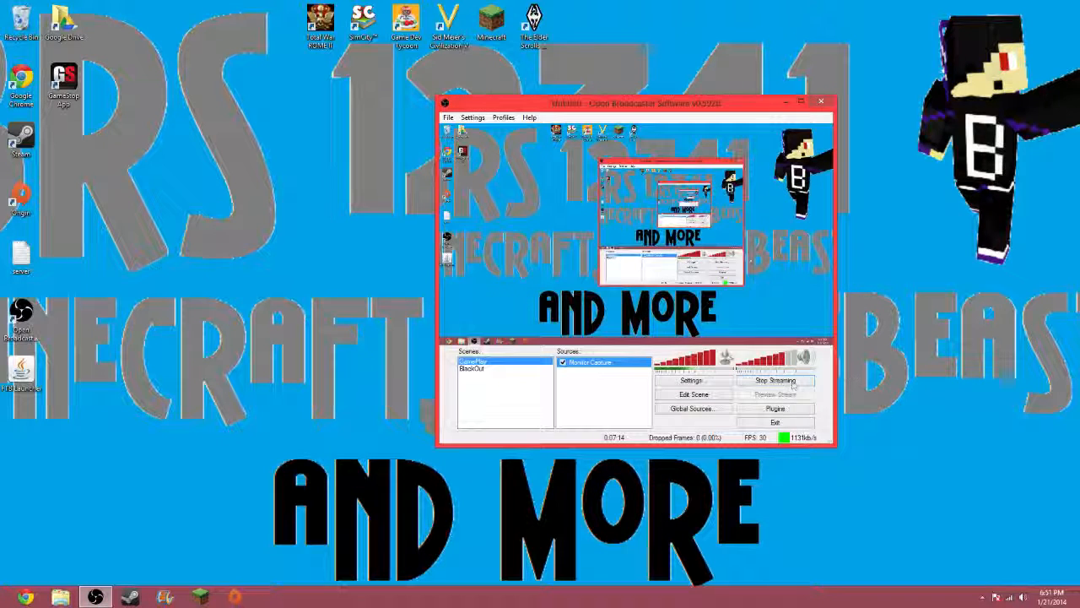